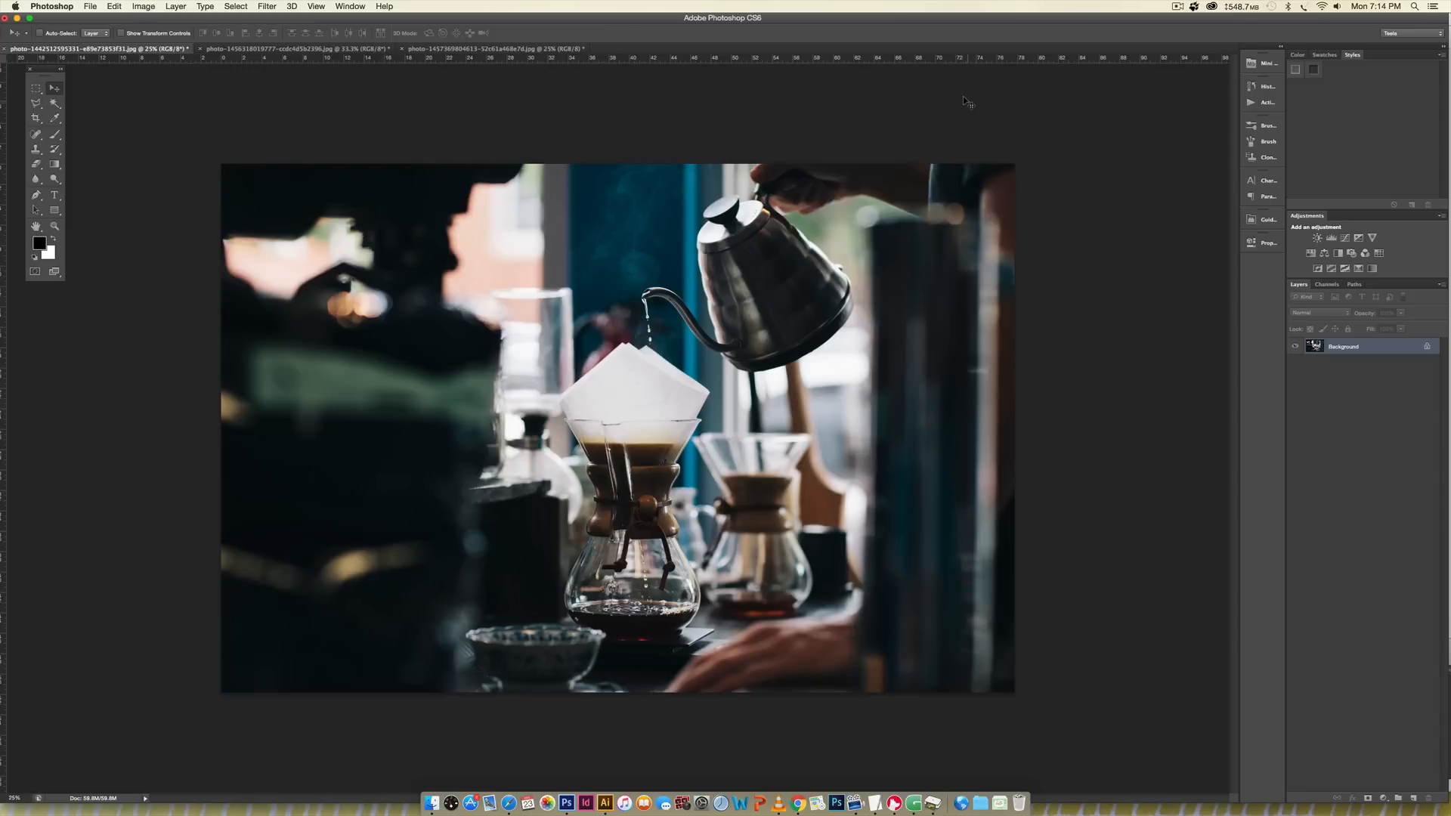
# View the rusty truck photo, then bring the open book pages photo to the front
pyautogui.click(269, 49)
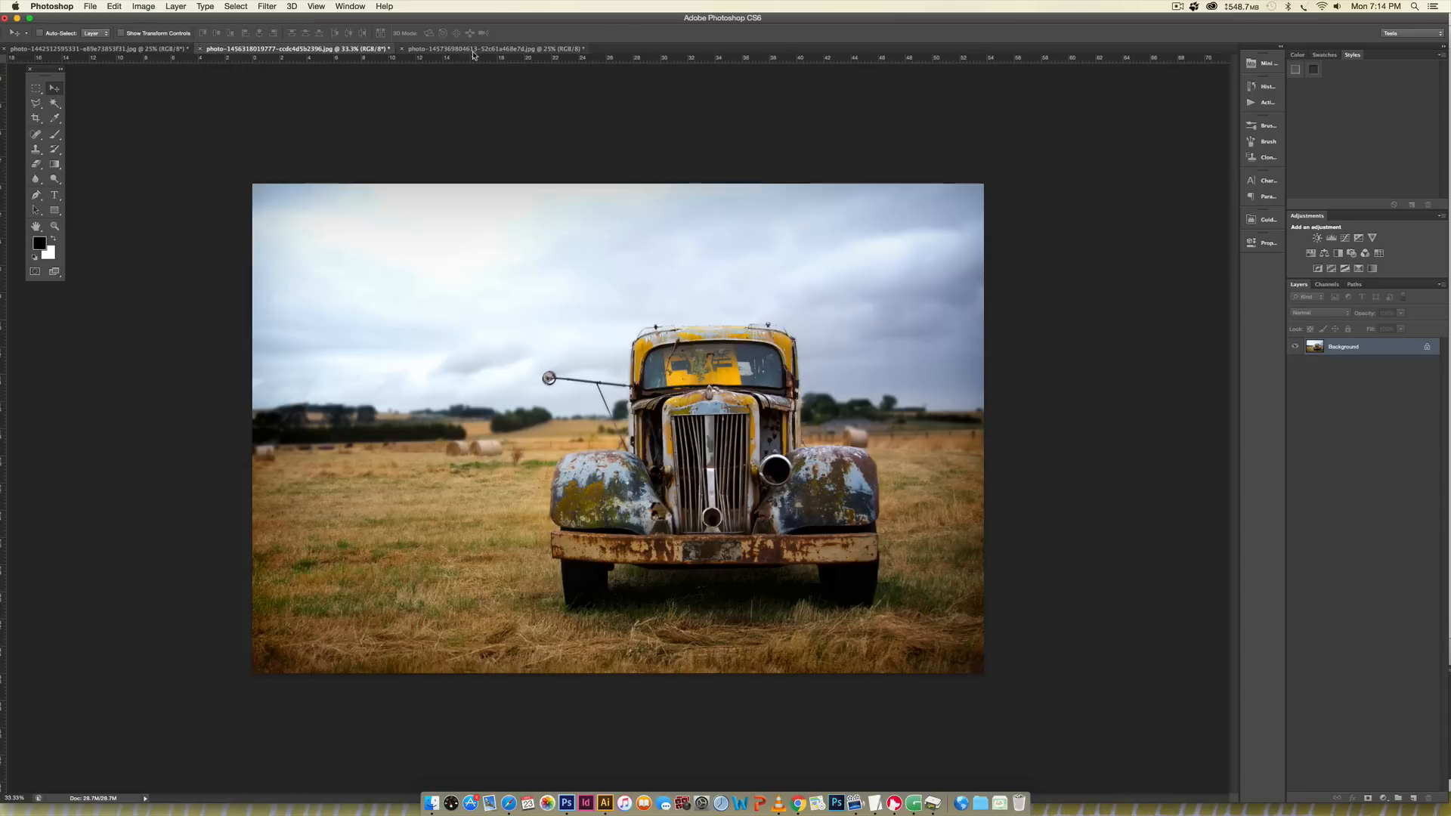
pyautogui.moveTo(499, 49)
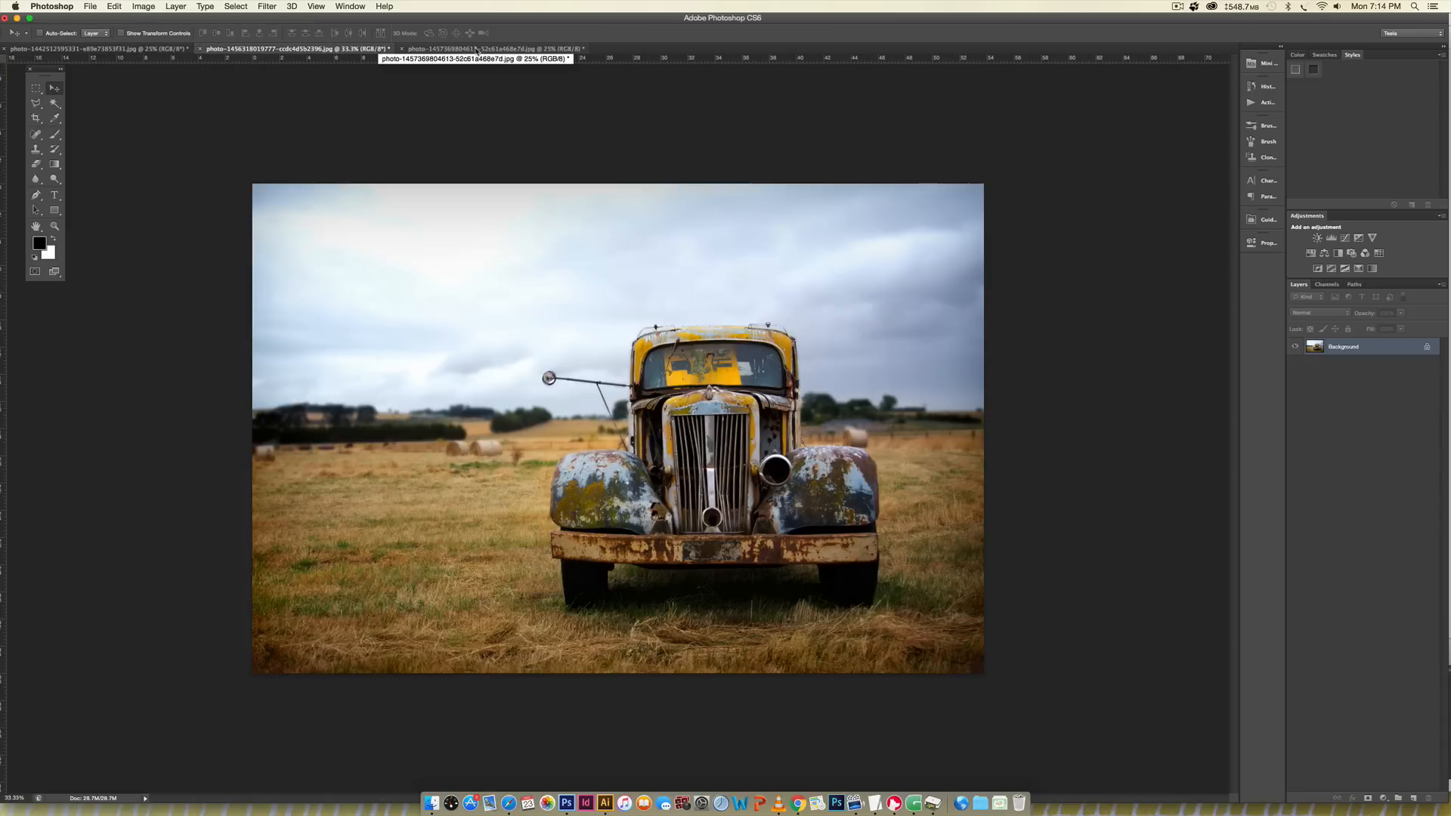
pyautogui.click(495, 48)
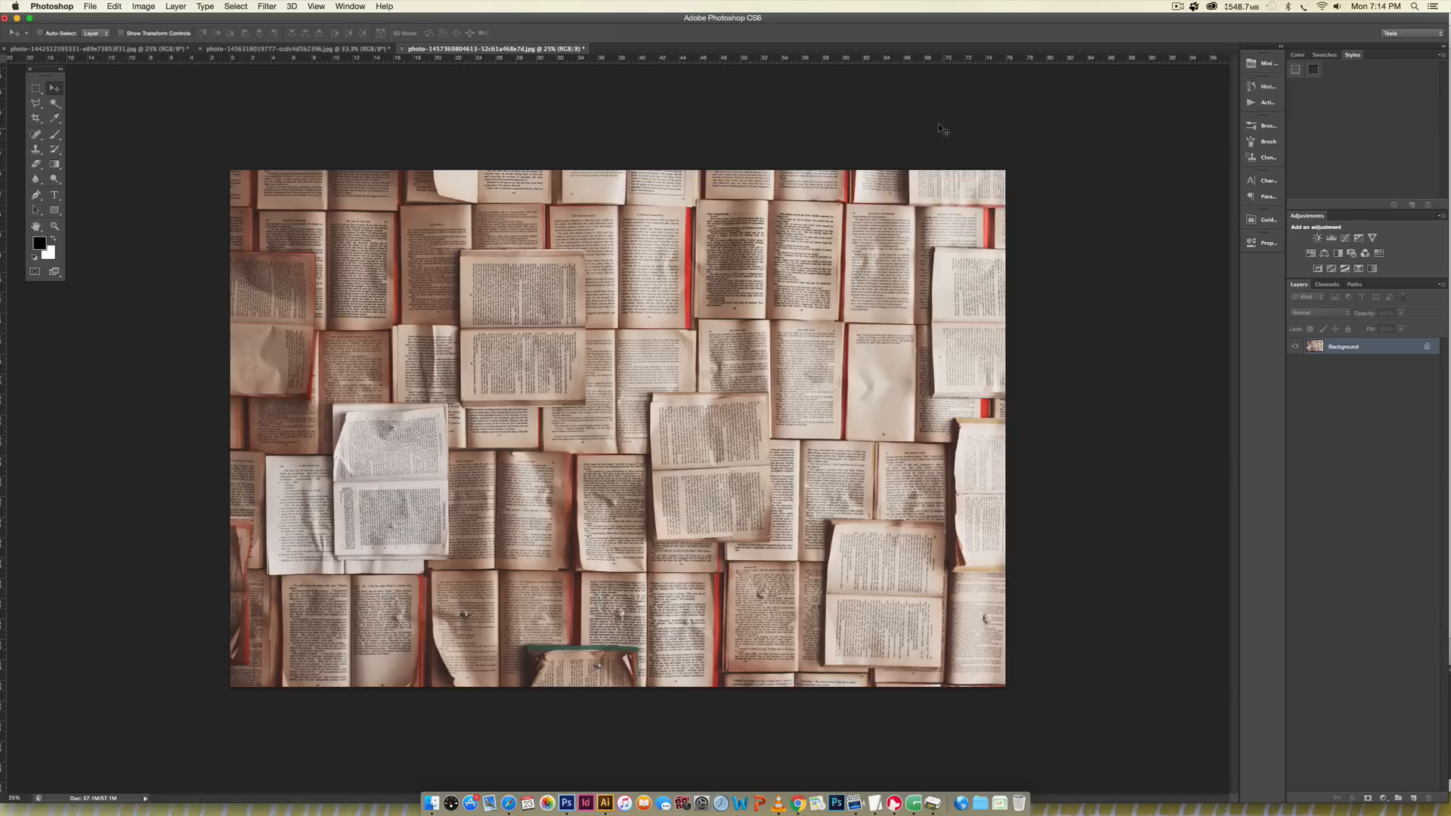
pyautogui.moveTo(1034, 142)
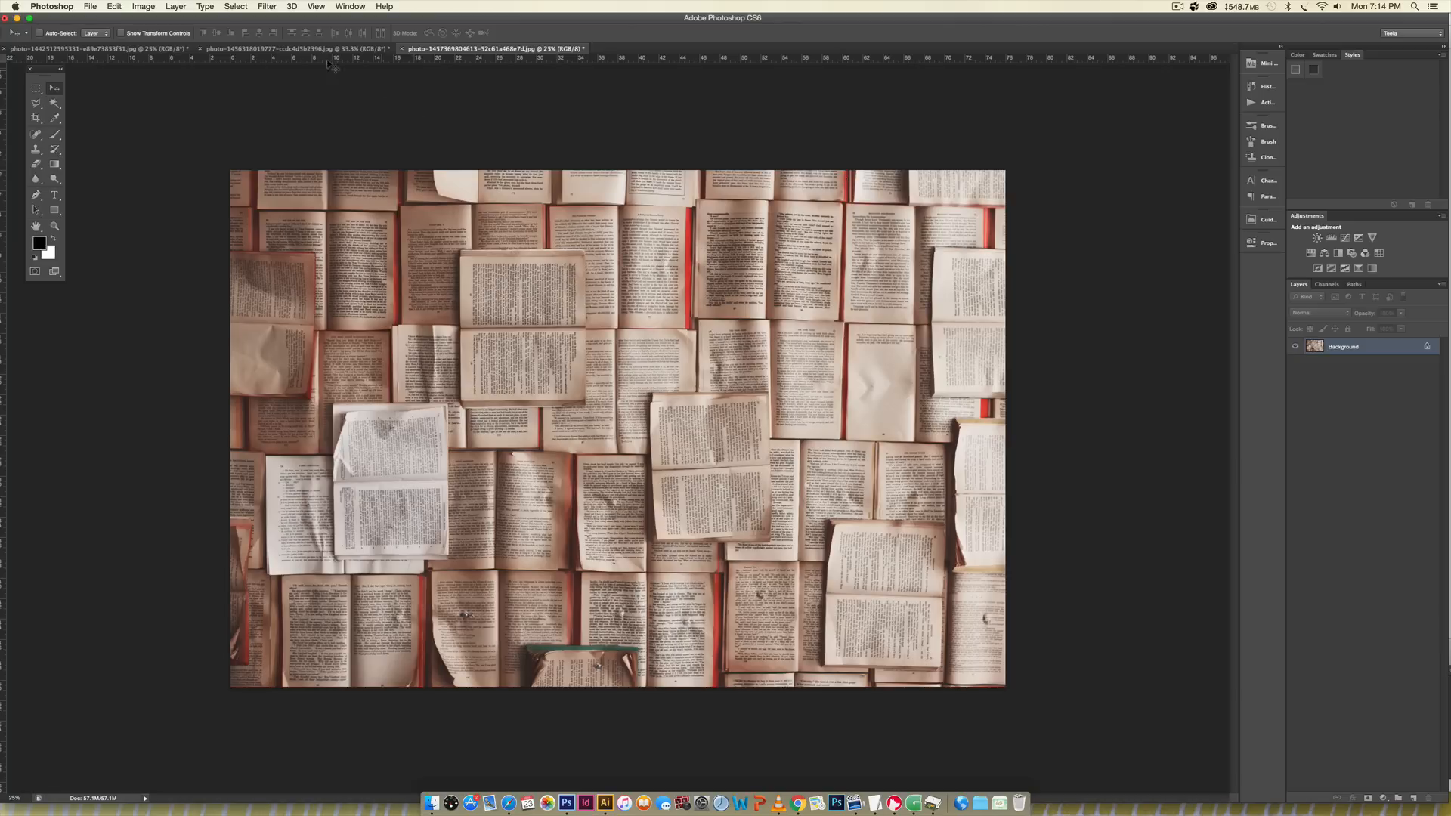
pyautogui.click(143, 7)
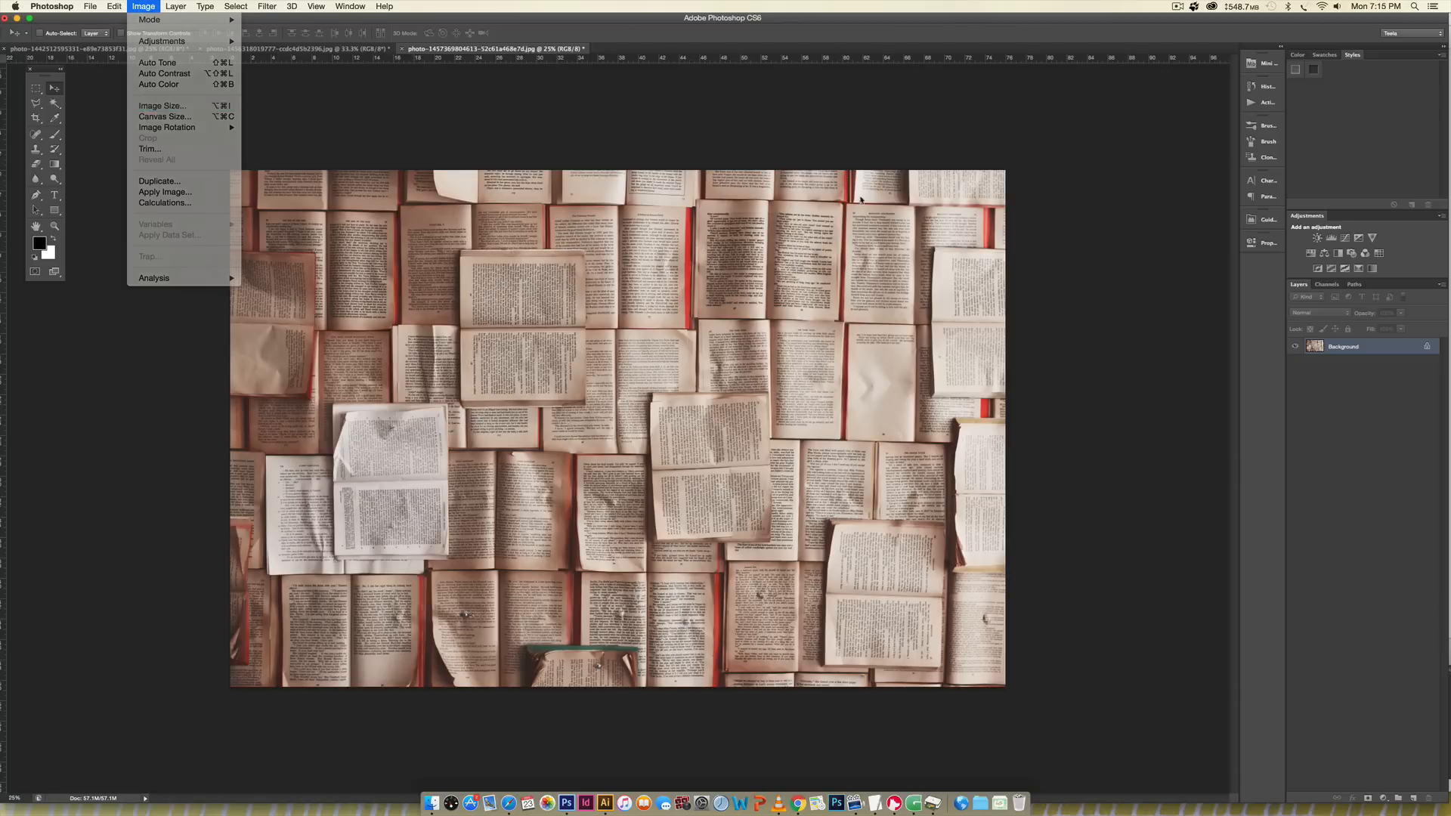
pyautogui.click(162, 104)
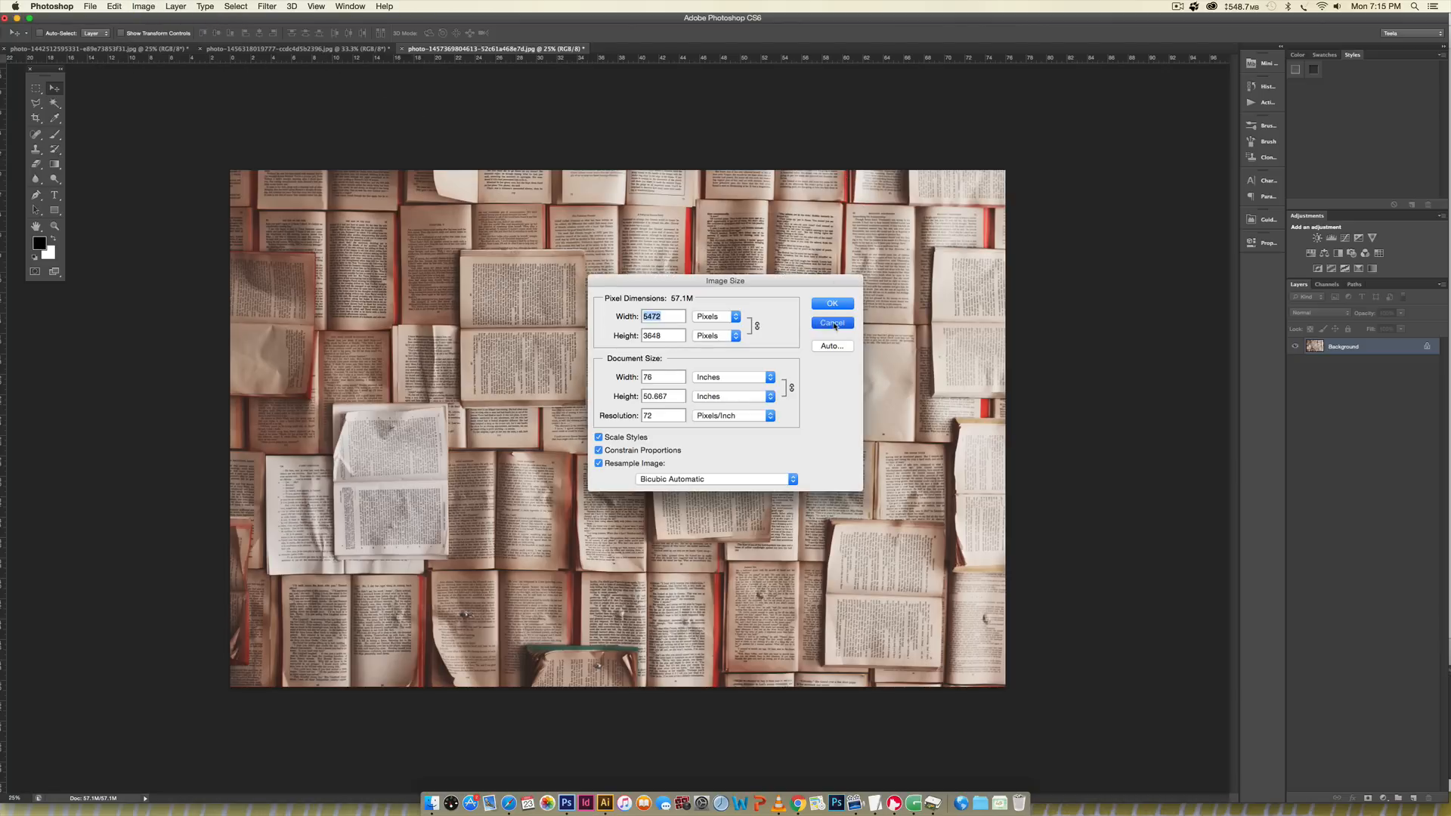
pyautogui.click(832, 323)
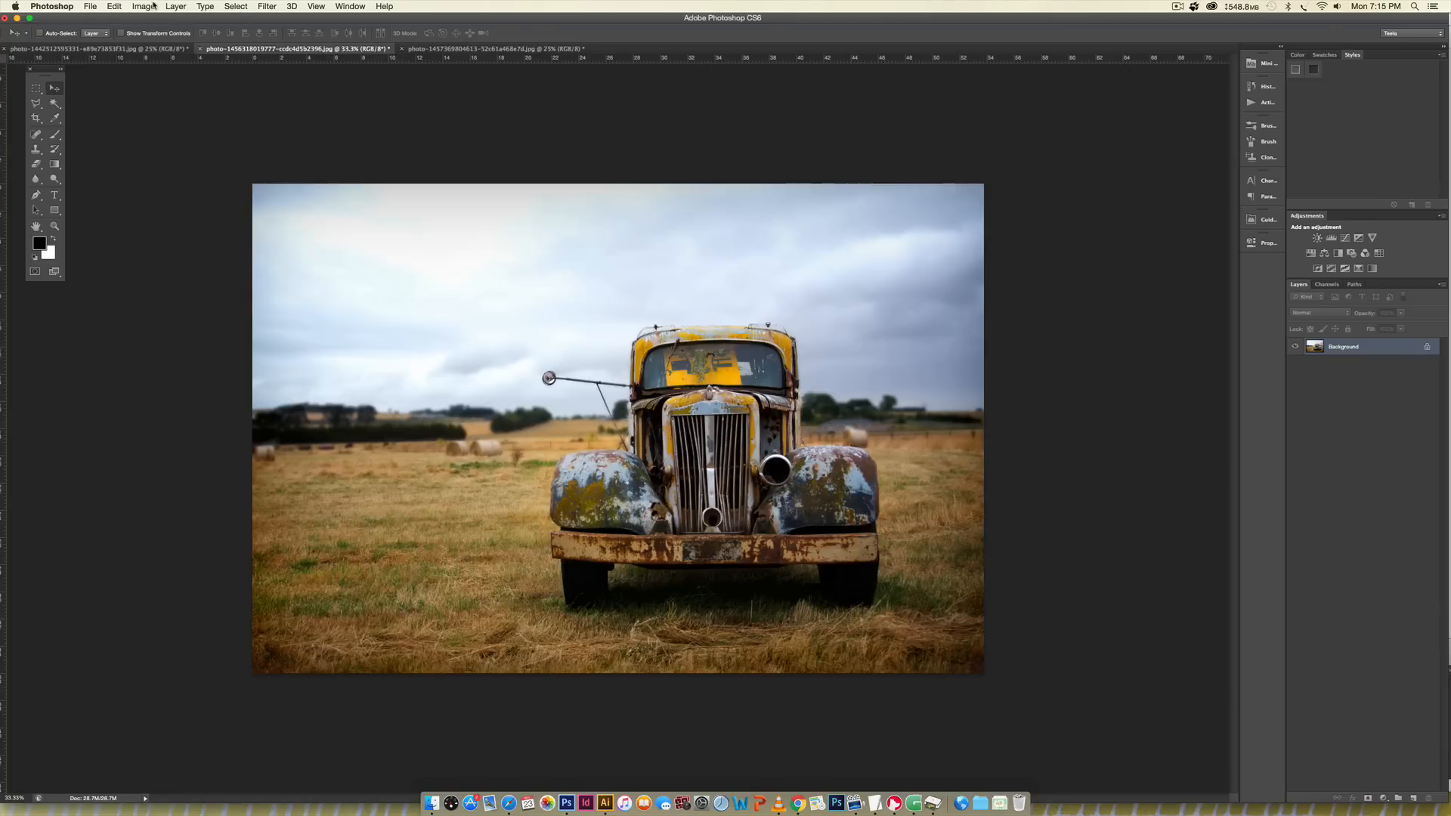
pyautogui.click(143, 7)
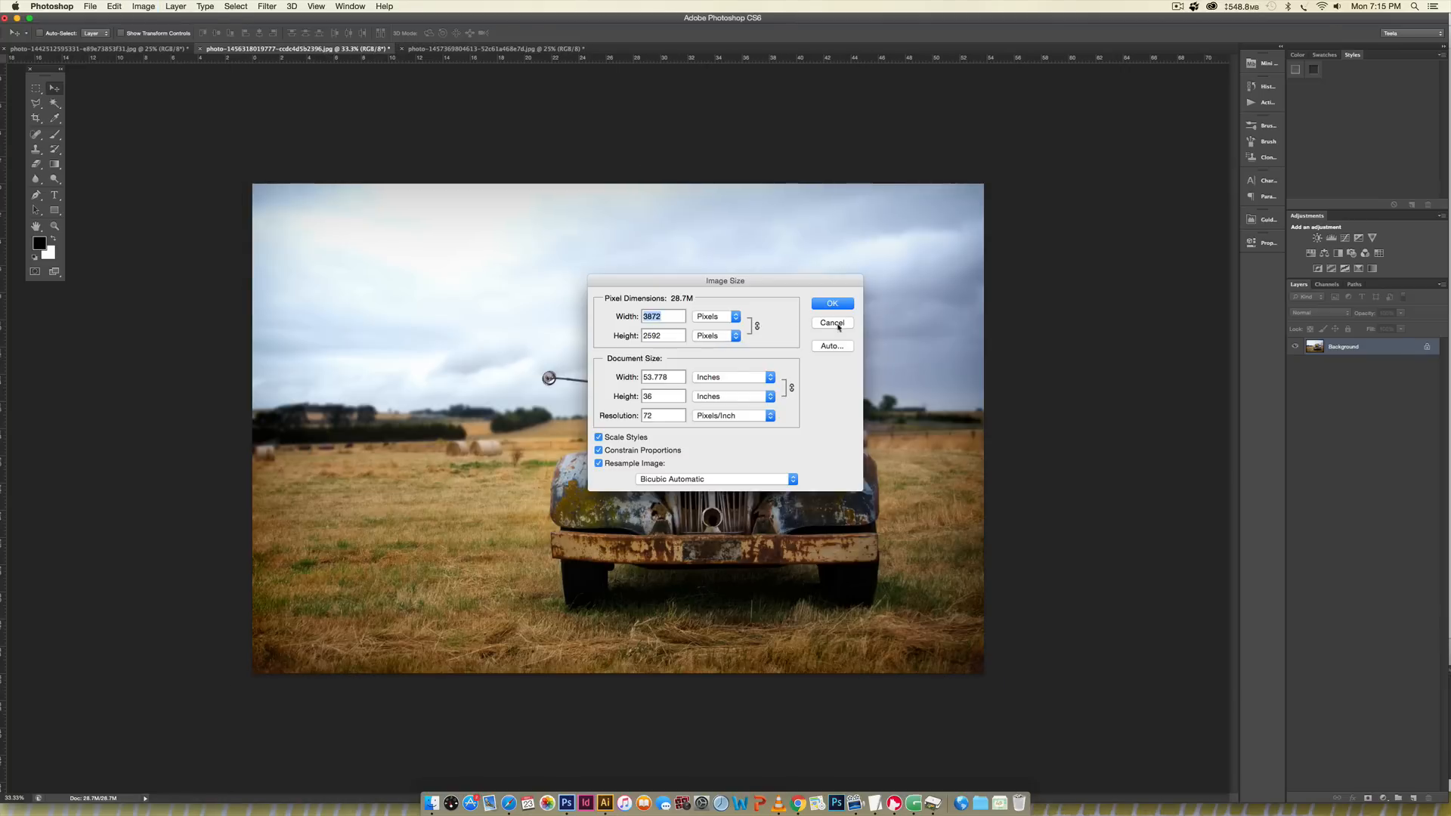
pyautogui.click(832, 323)
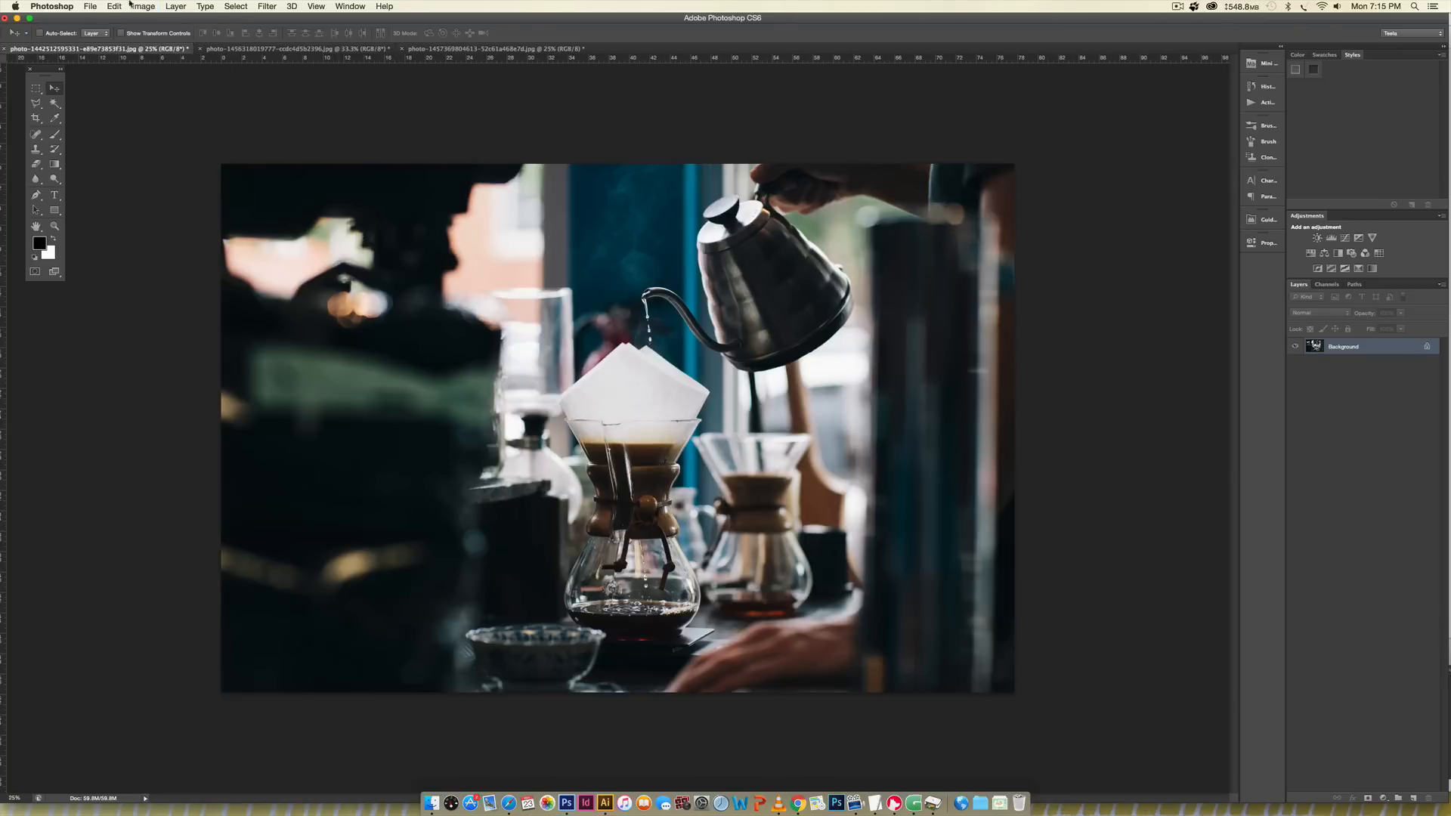
pyautogui.click(142, 6)
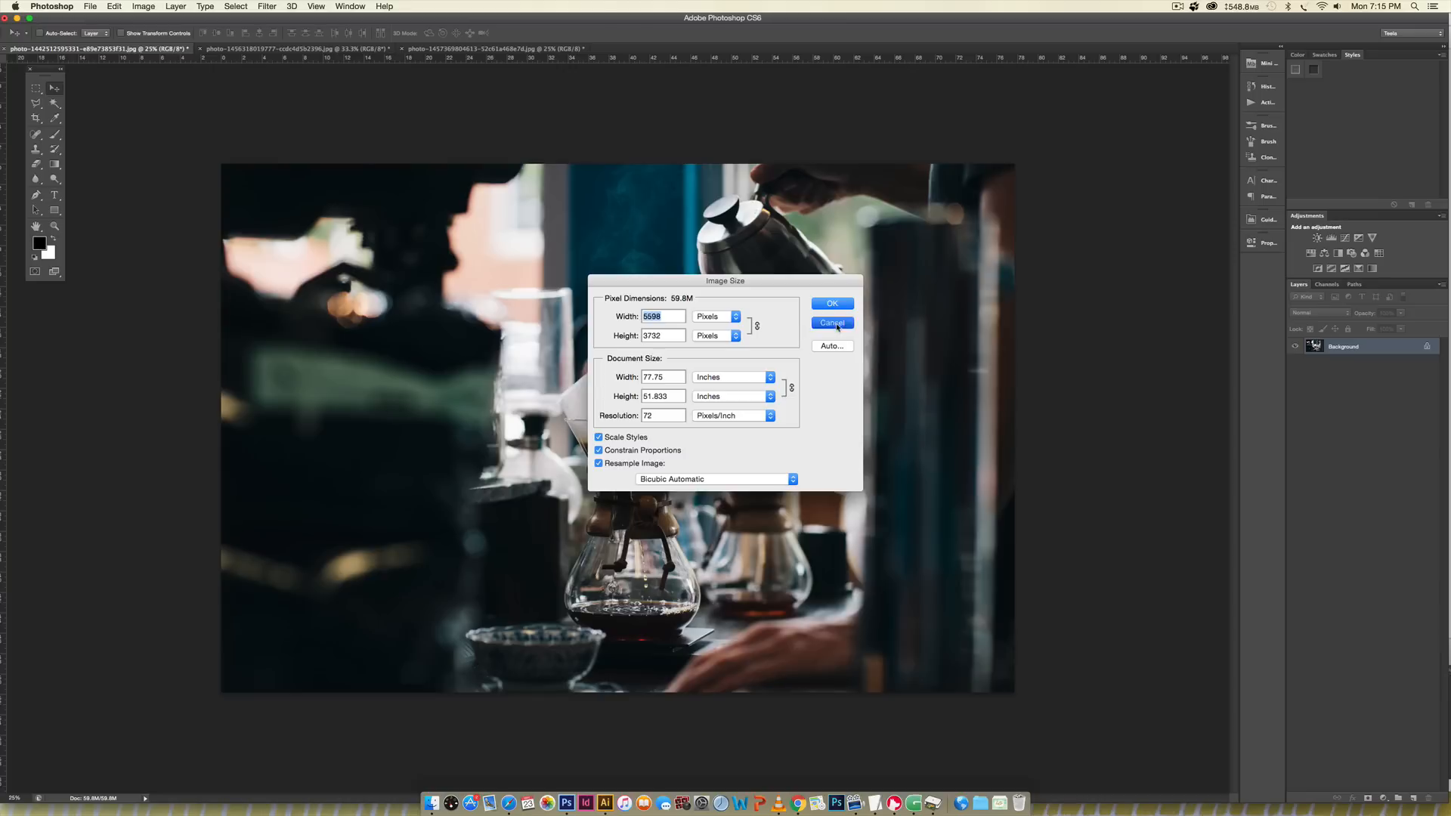
pyautogui.click(831, 323)
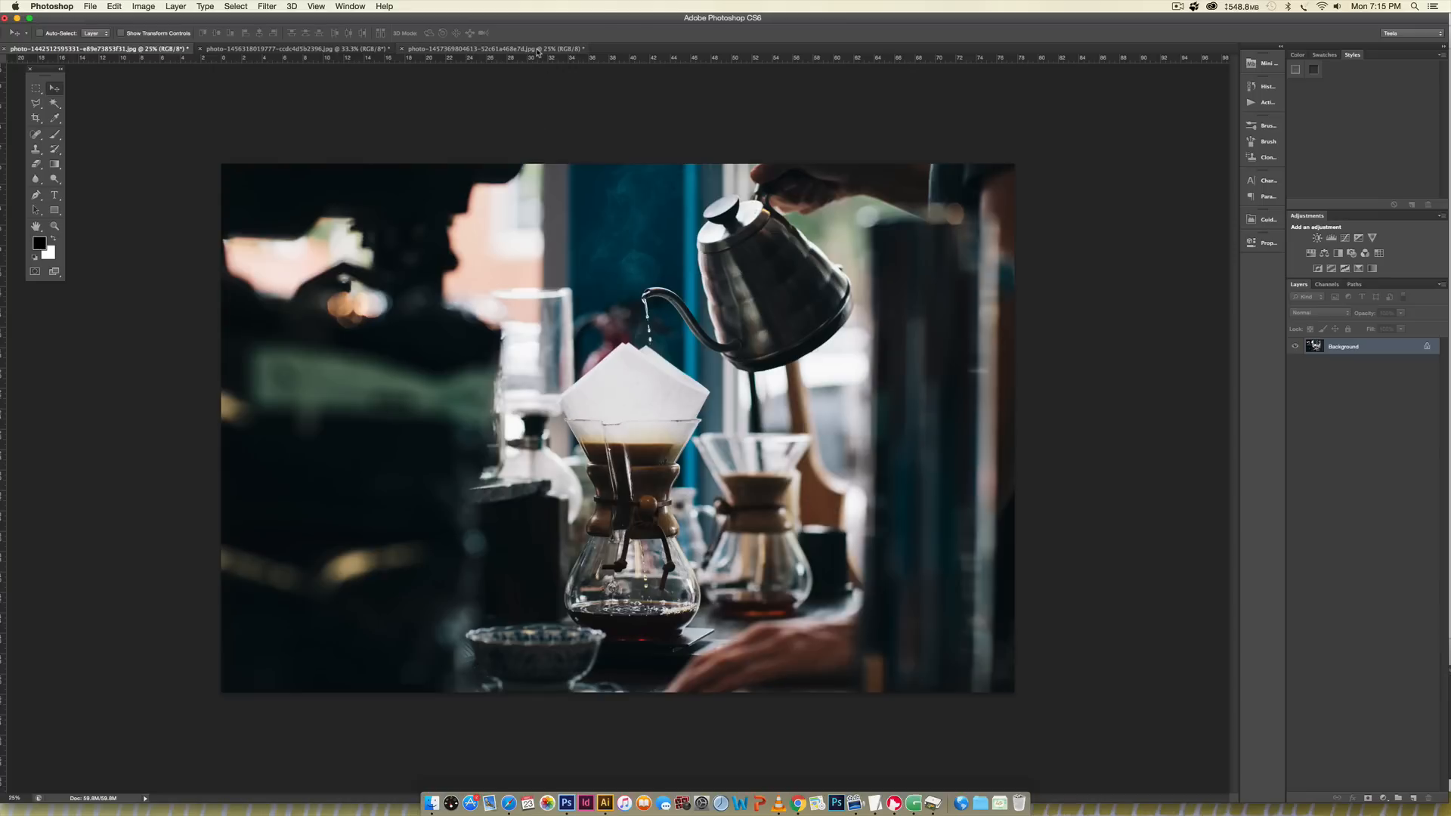
pyautogui.click(495, 48)
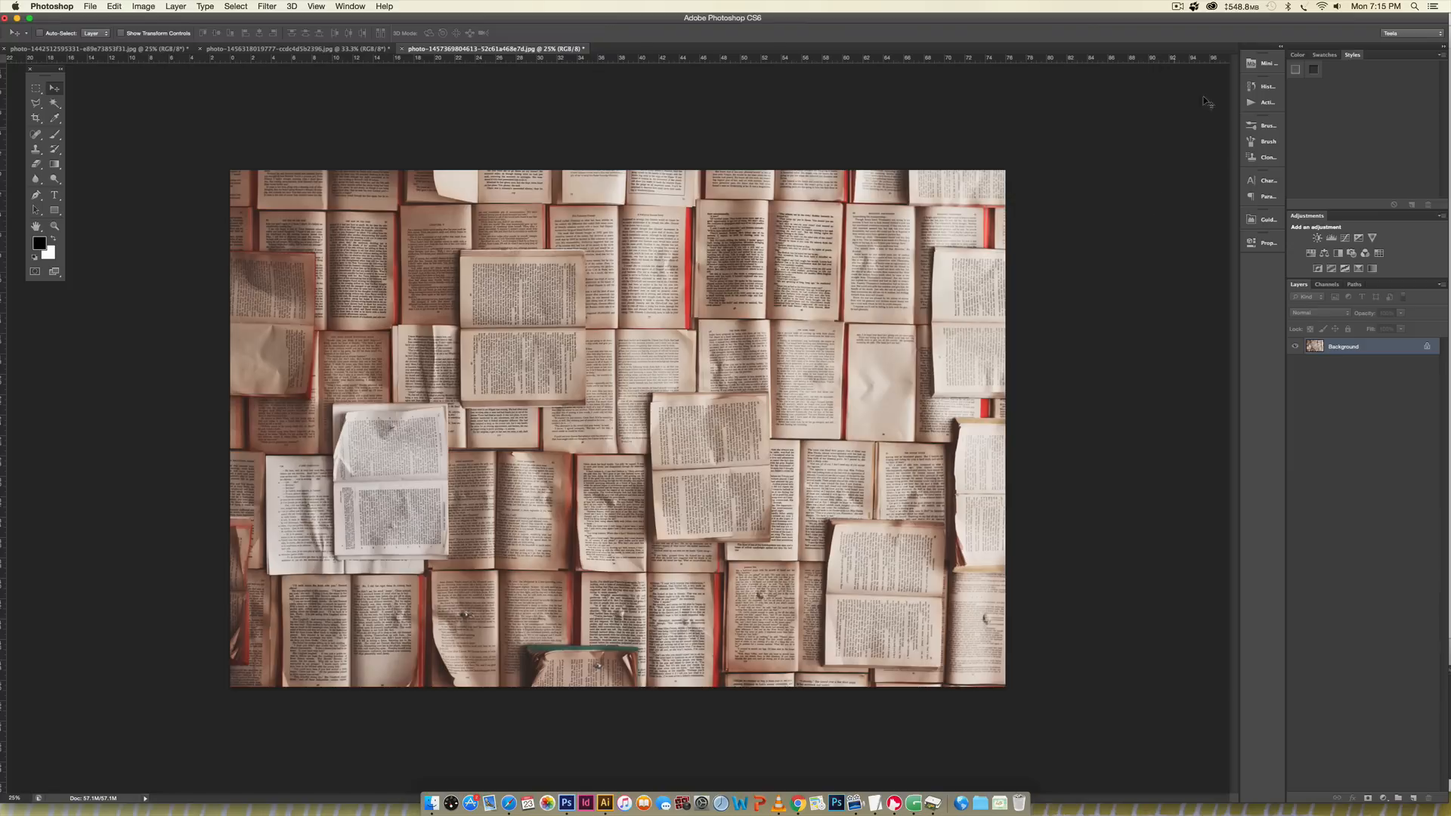
# Show the Actions panel's saved action sets, then return to the book pages photo
pyautogui.click(1268, 102)
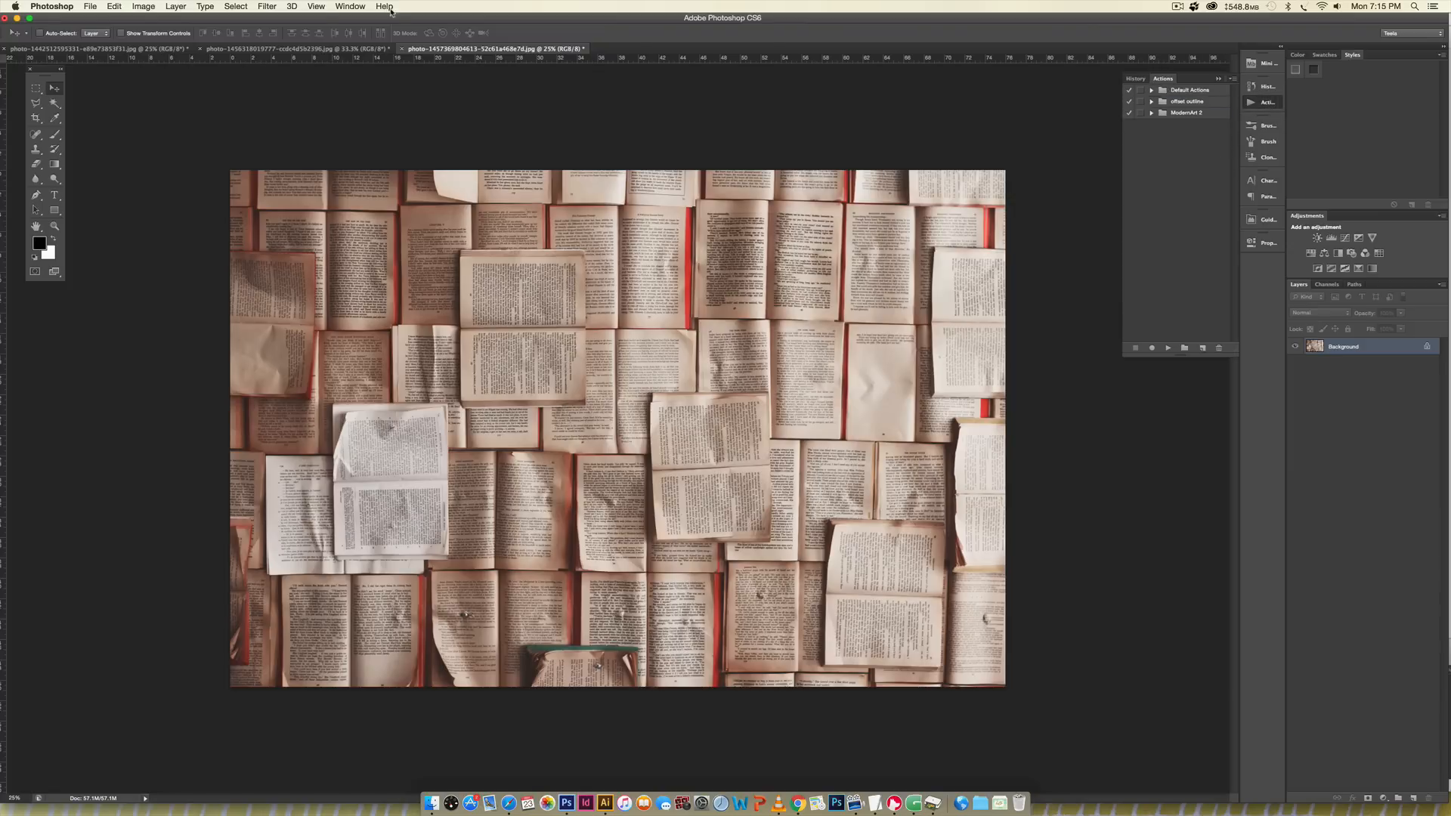
pyautogui.click(350, 6)
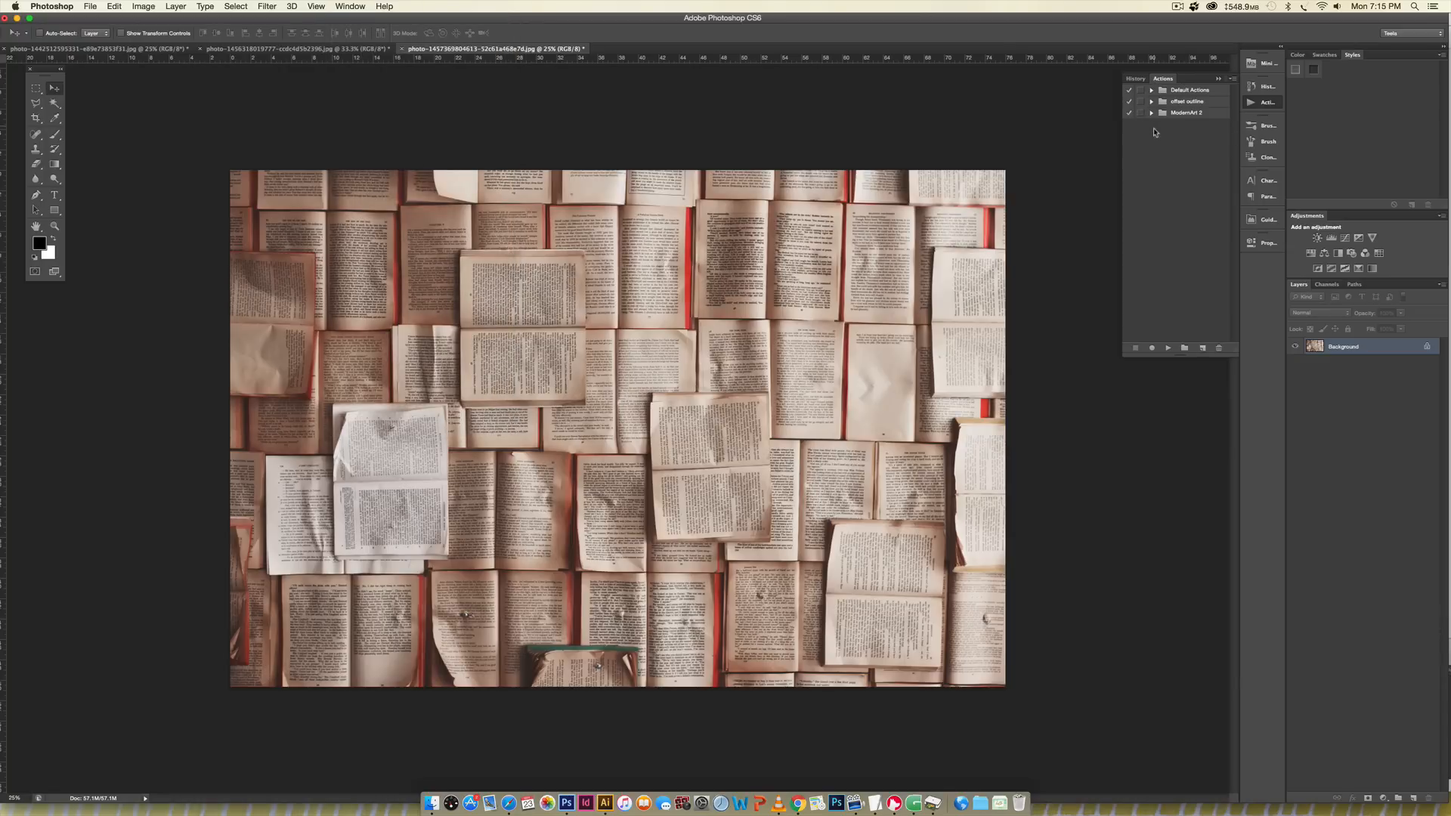
pyautogui.click(1194, 90)
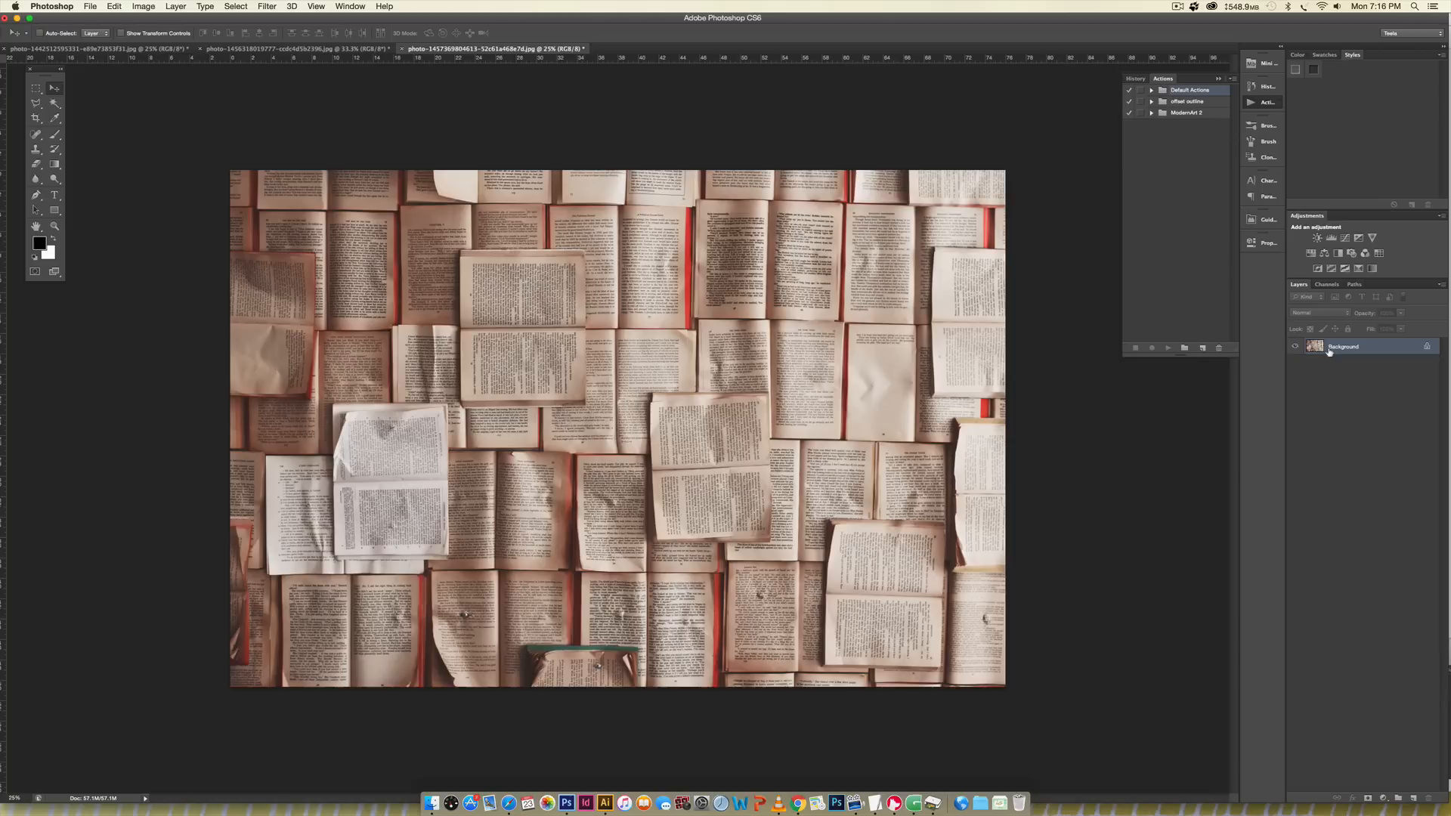
pyautogui.click(268, 48)
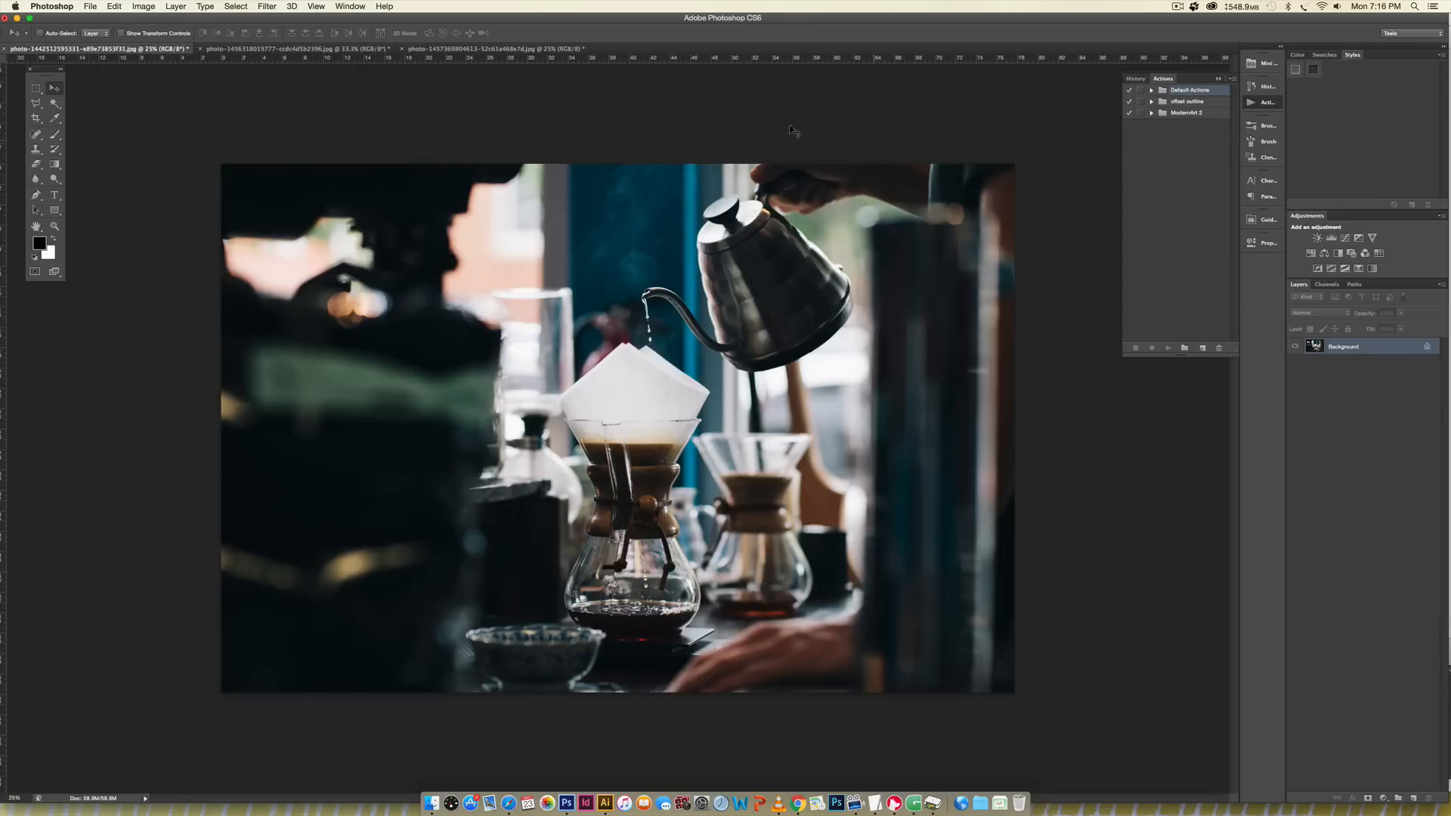
pyautogui.click(495, 48)
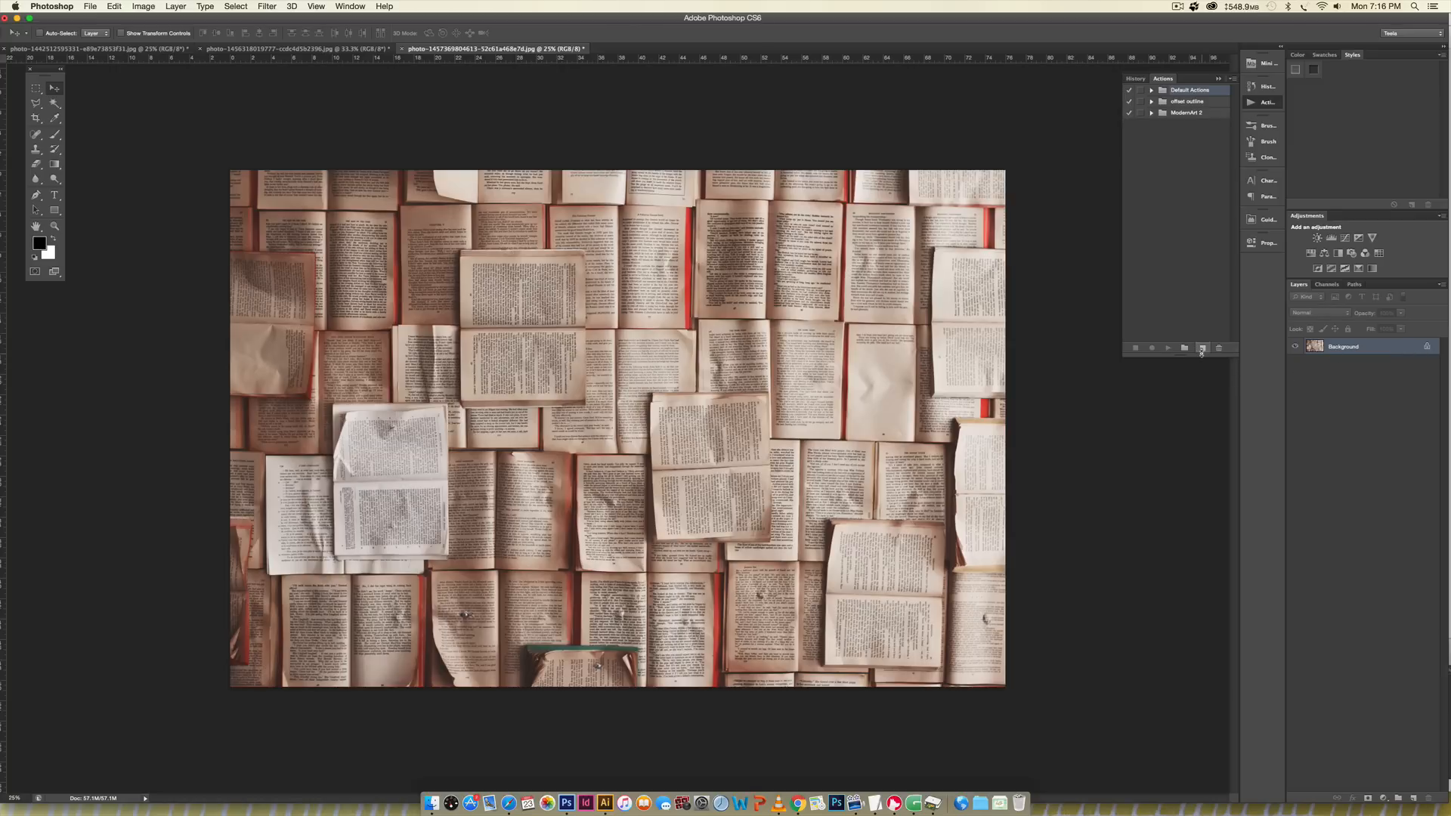
# Create an action named '1000px-sepia' in Default Actions and start recording
pyautogui.click(1202, 348)
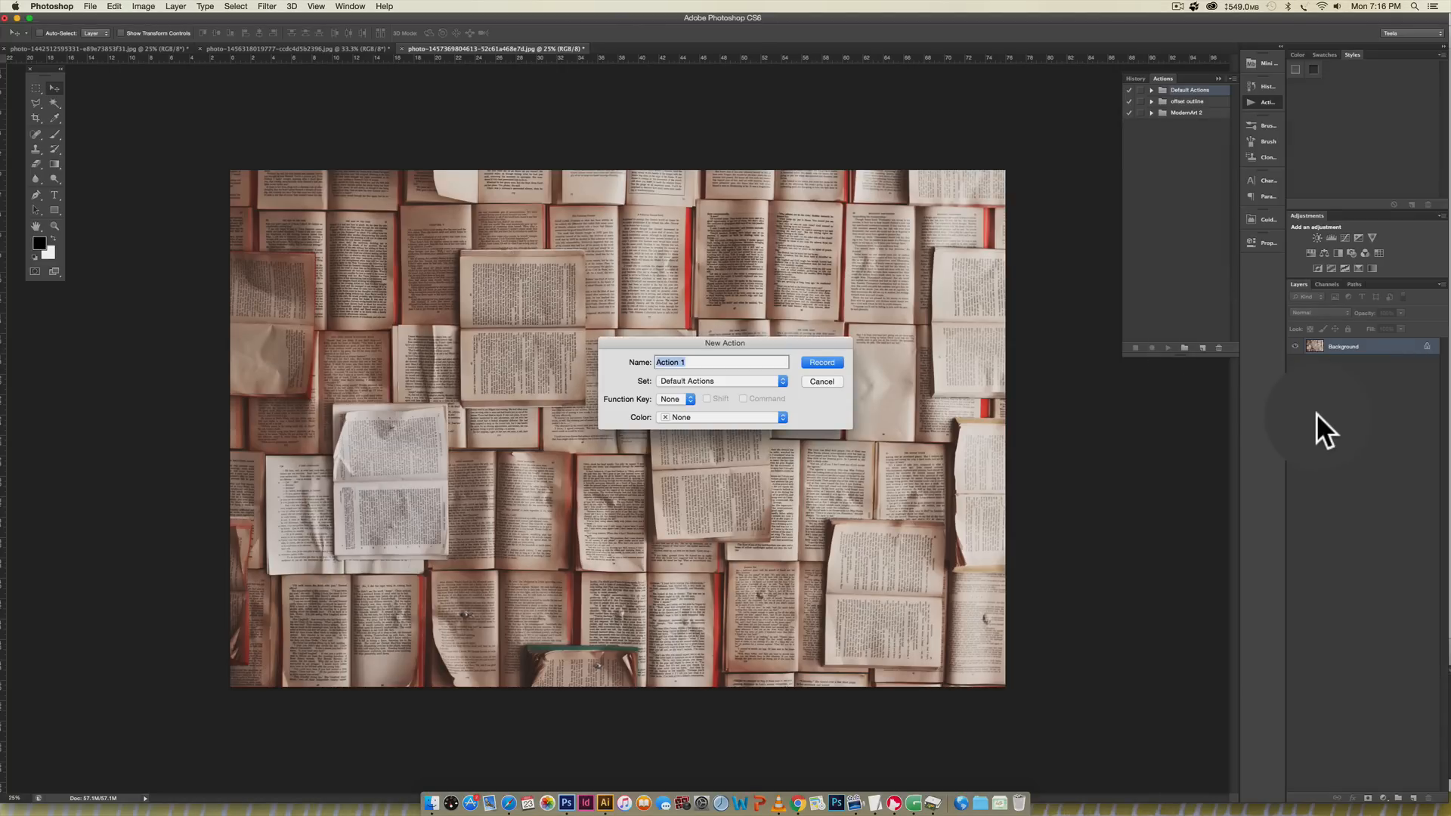
pyautogui.write('1000')
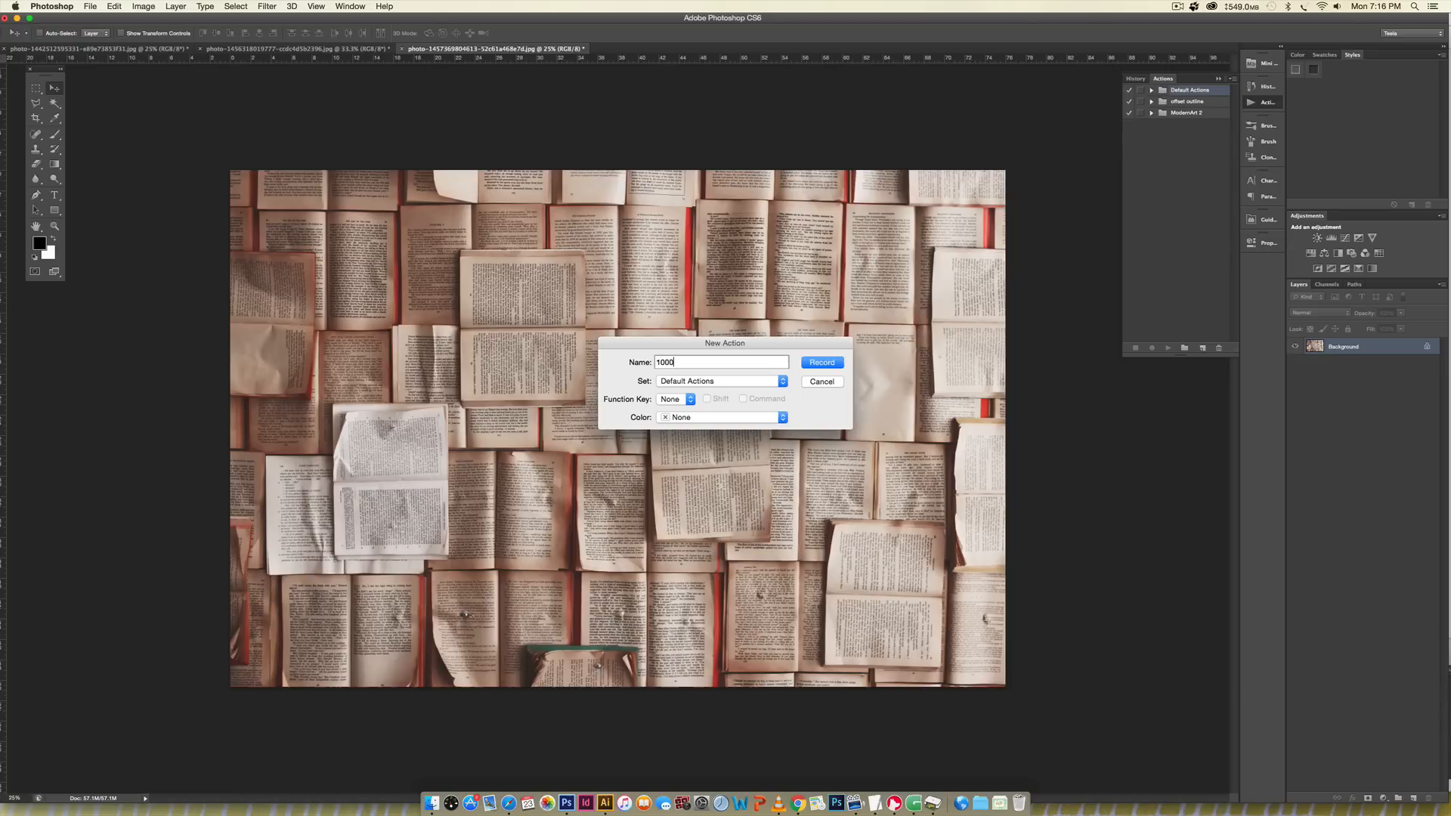
pyautogui.write('px')
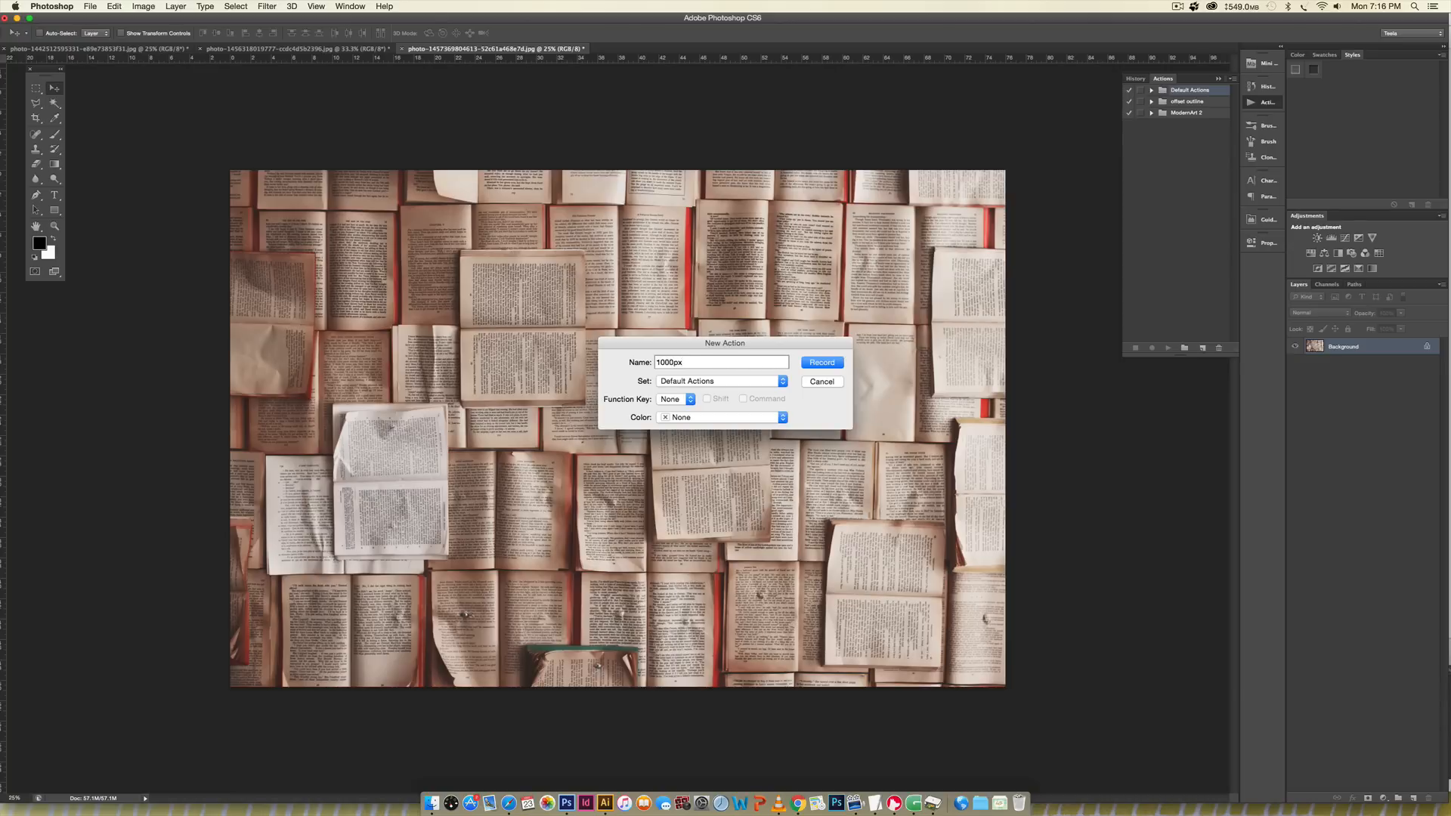
pyautogui.write('-sepia')
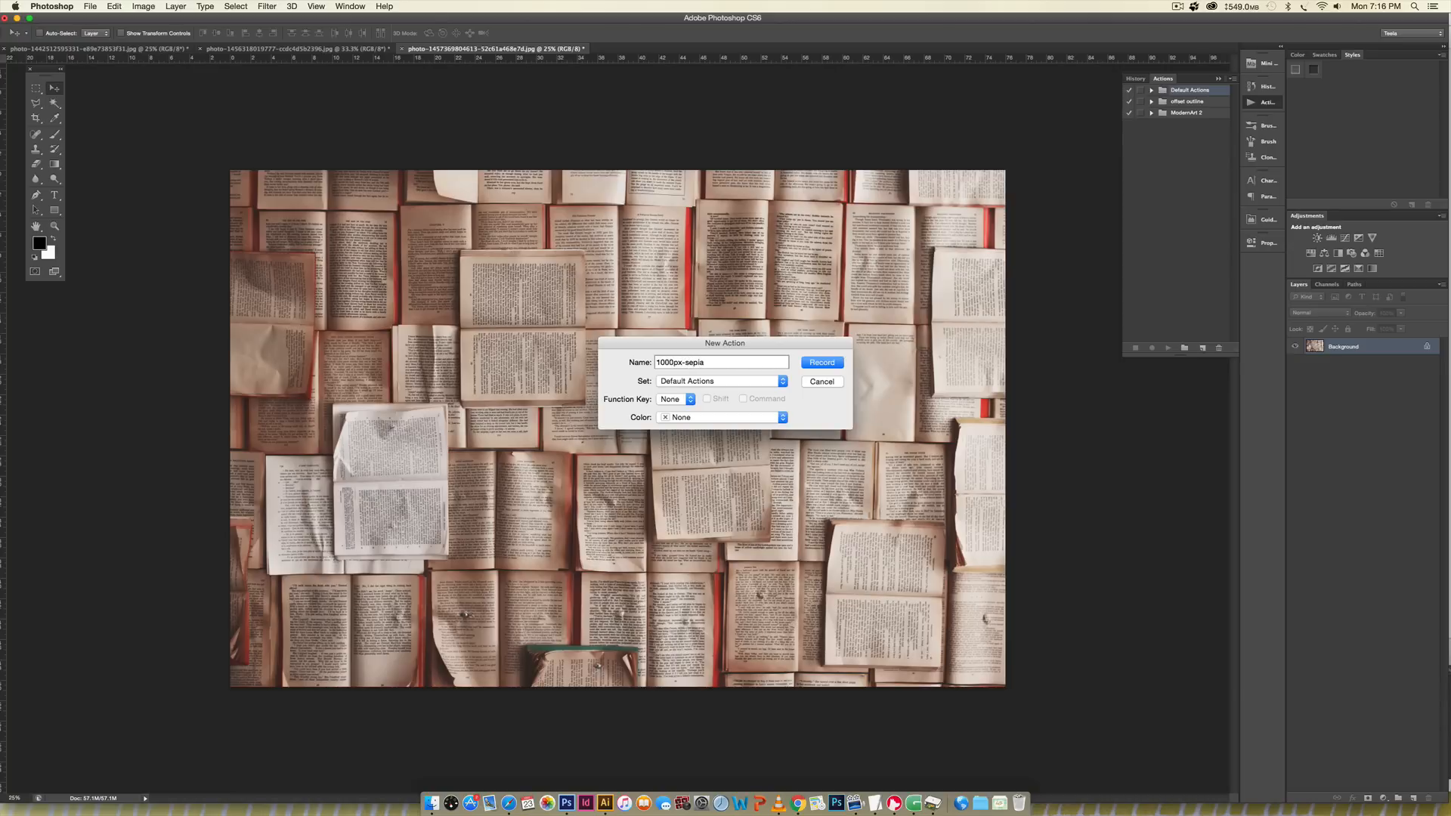
pyautogui.click(820, 362)
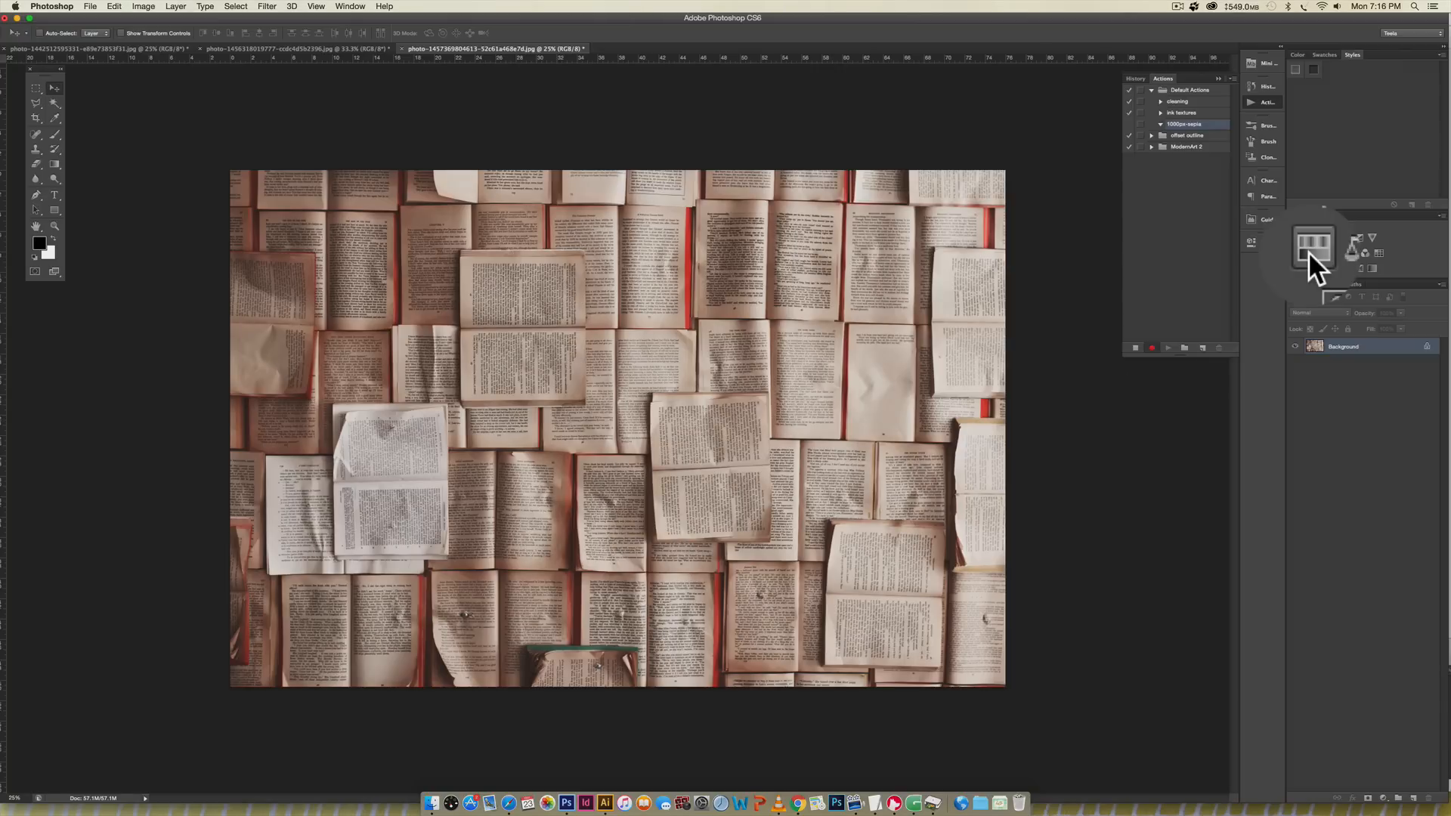
# Add a Hue/Saturation adjustment to the book photo with saturation lowered to -56
pyautogui.click(1315, 251)
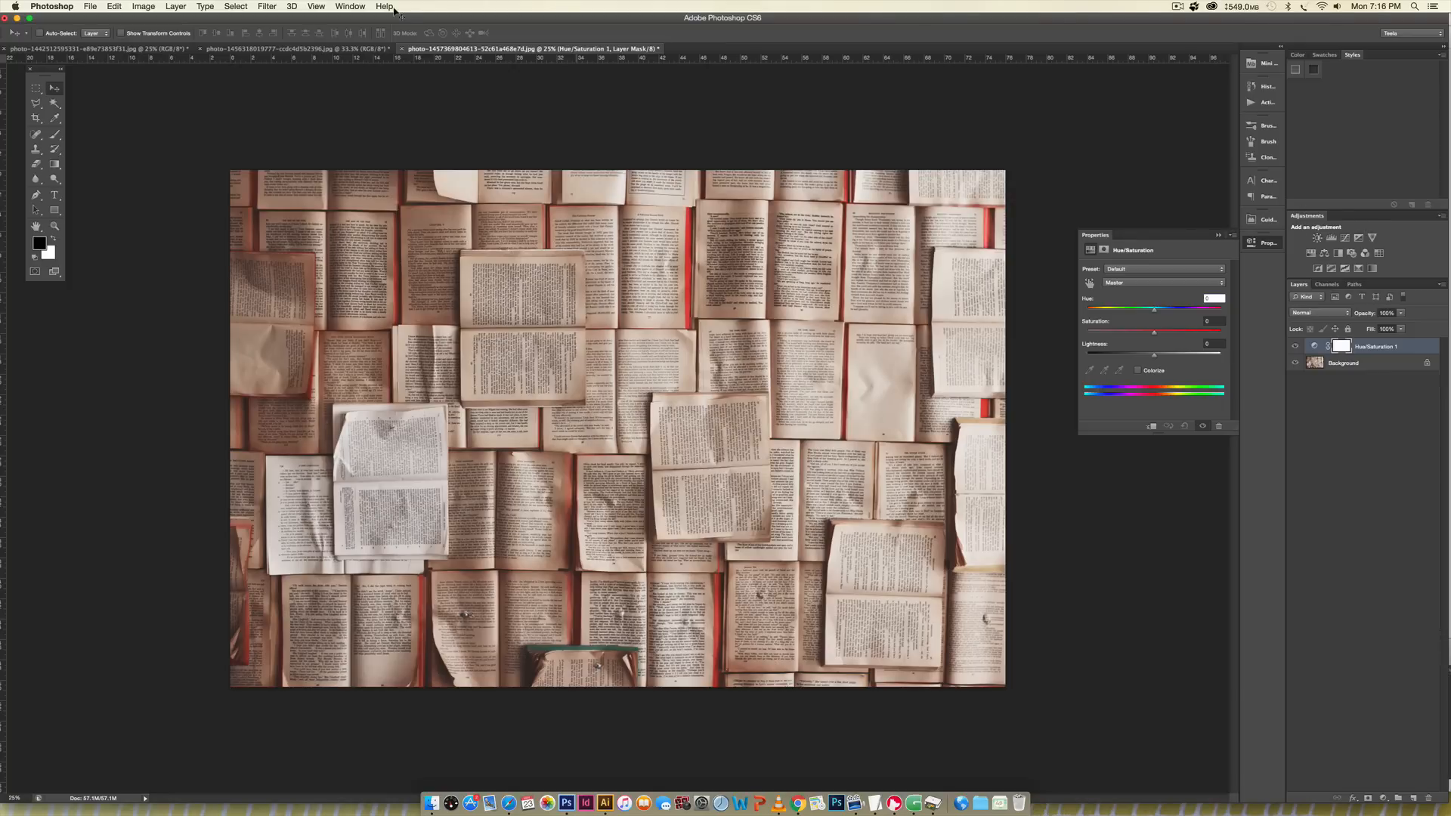
pyautogui.click(349, 7)
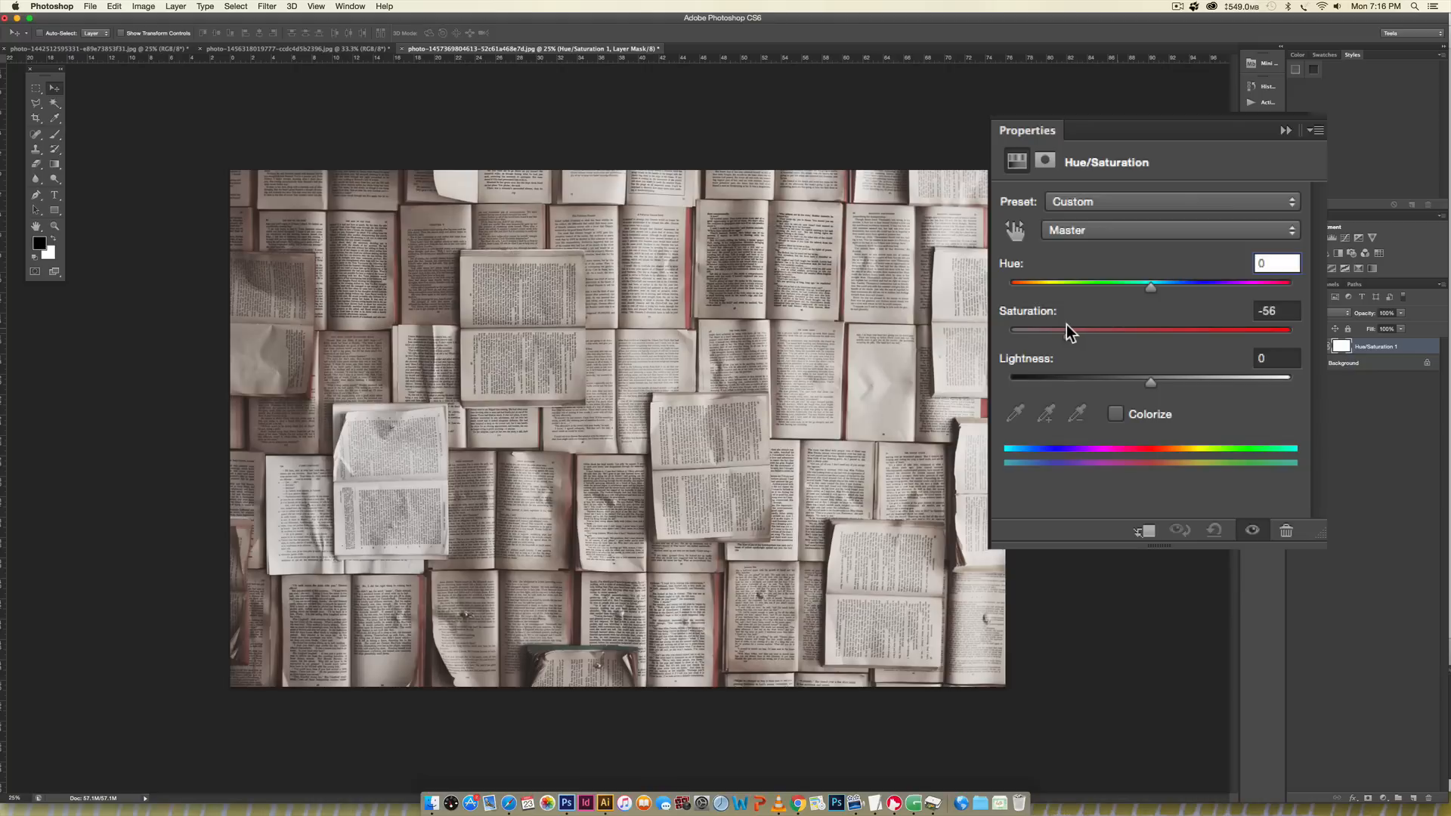
pyautogui.moveTo(1073, 330); pyautogui.dragTo(1059, 329)
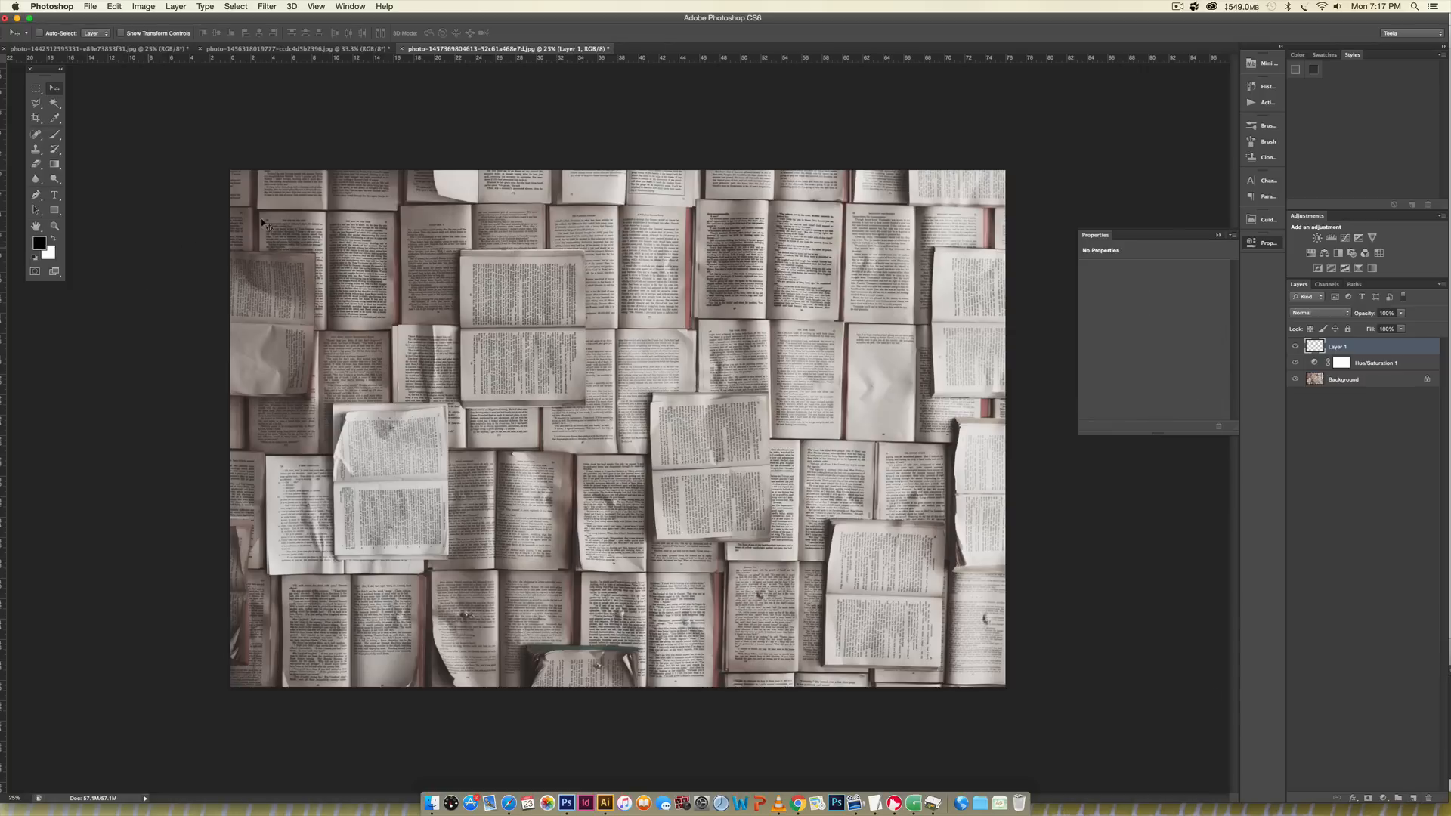
pyautogui.moveTo(849, 246)
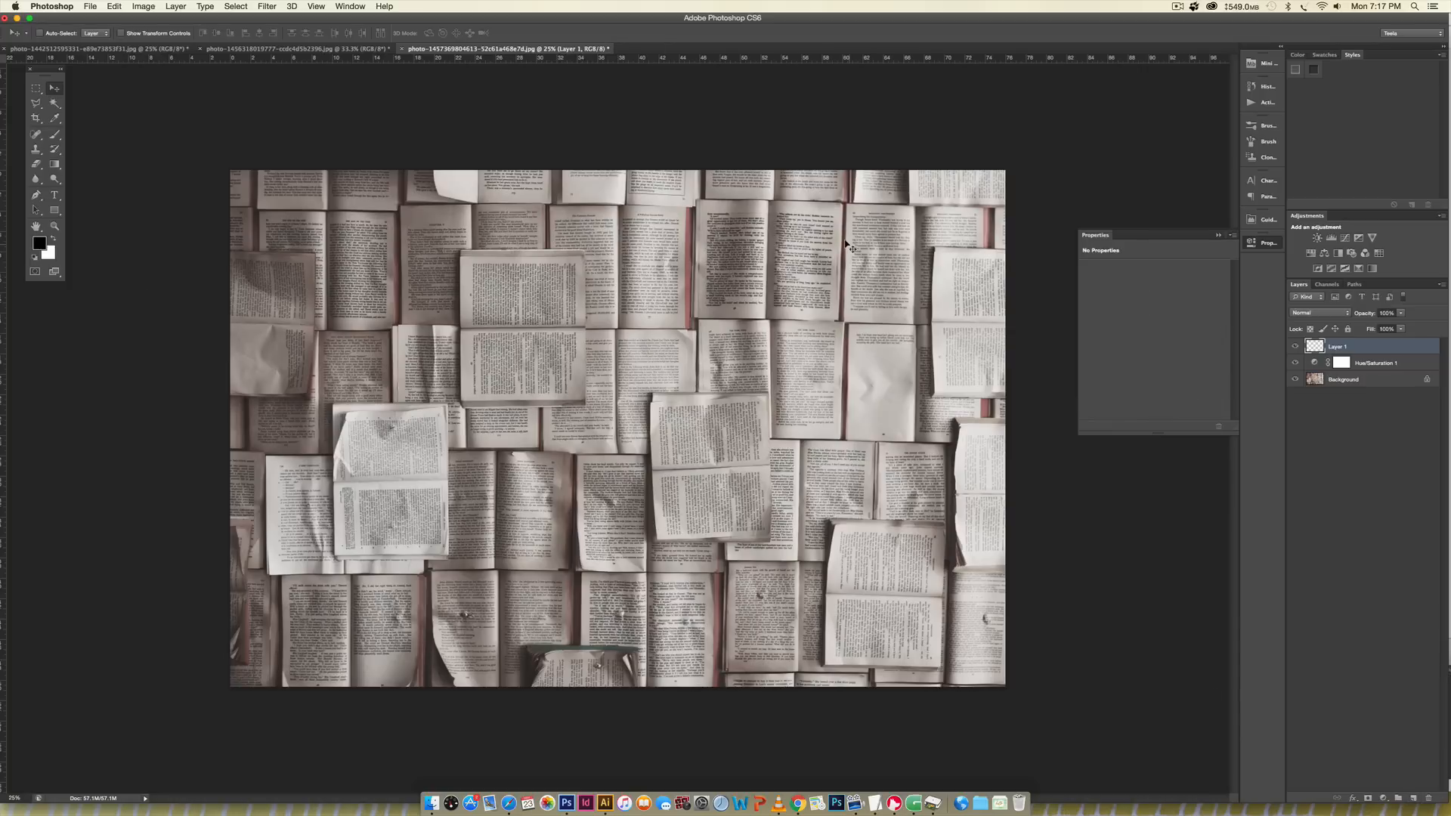
pyautogui.moveTo(235, 259)
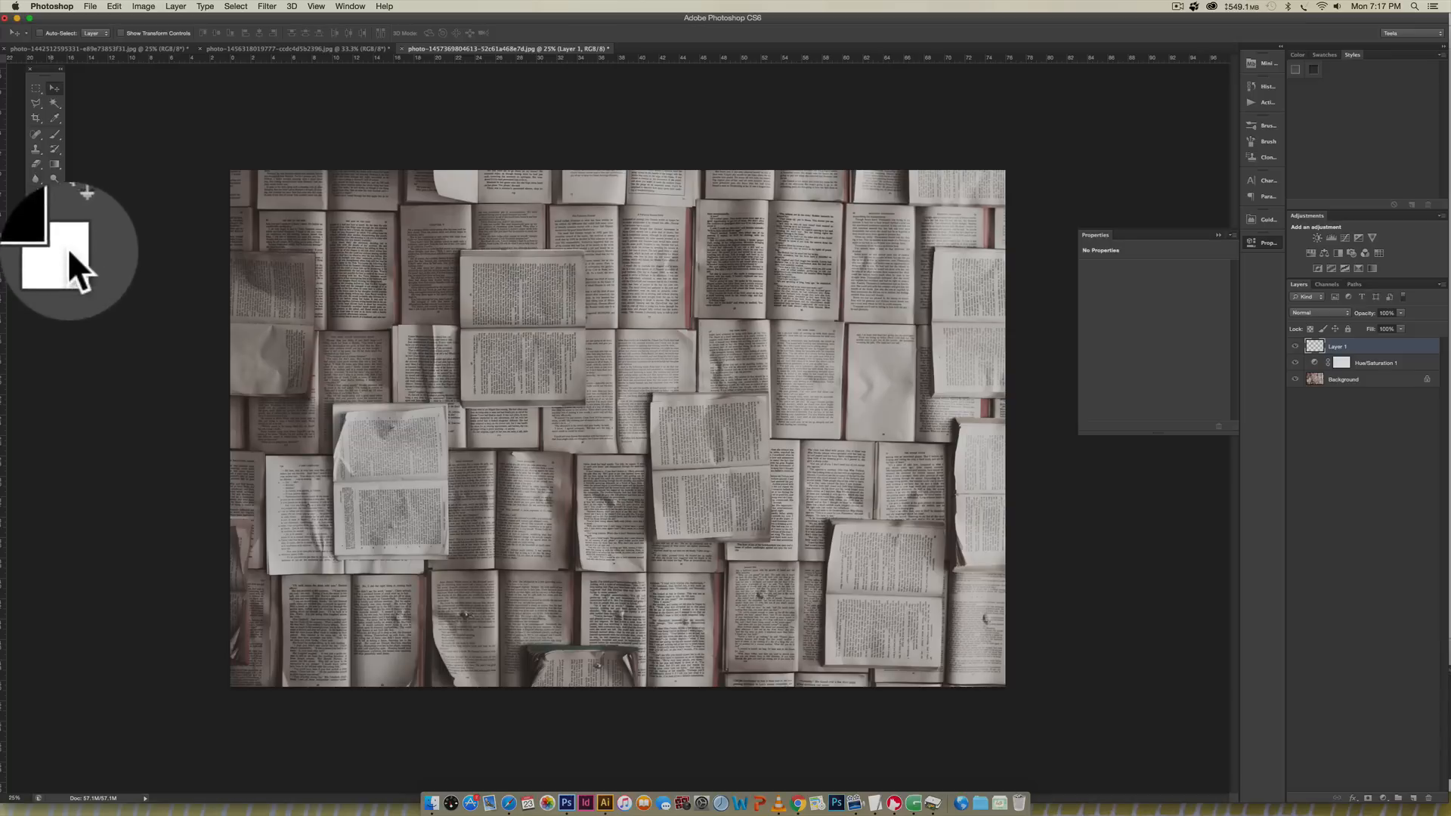
# Fill Layer 1 with dark brown #655b3b and blend it as Overlay
pyautogui.click(49, 251)
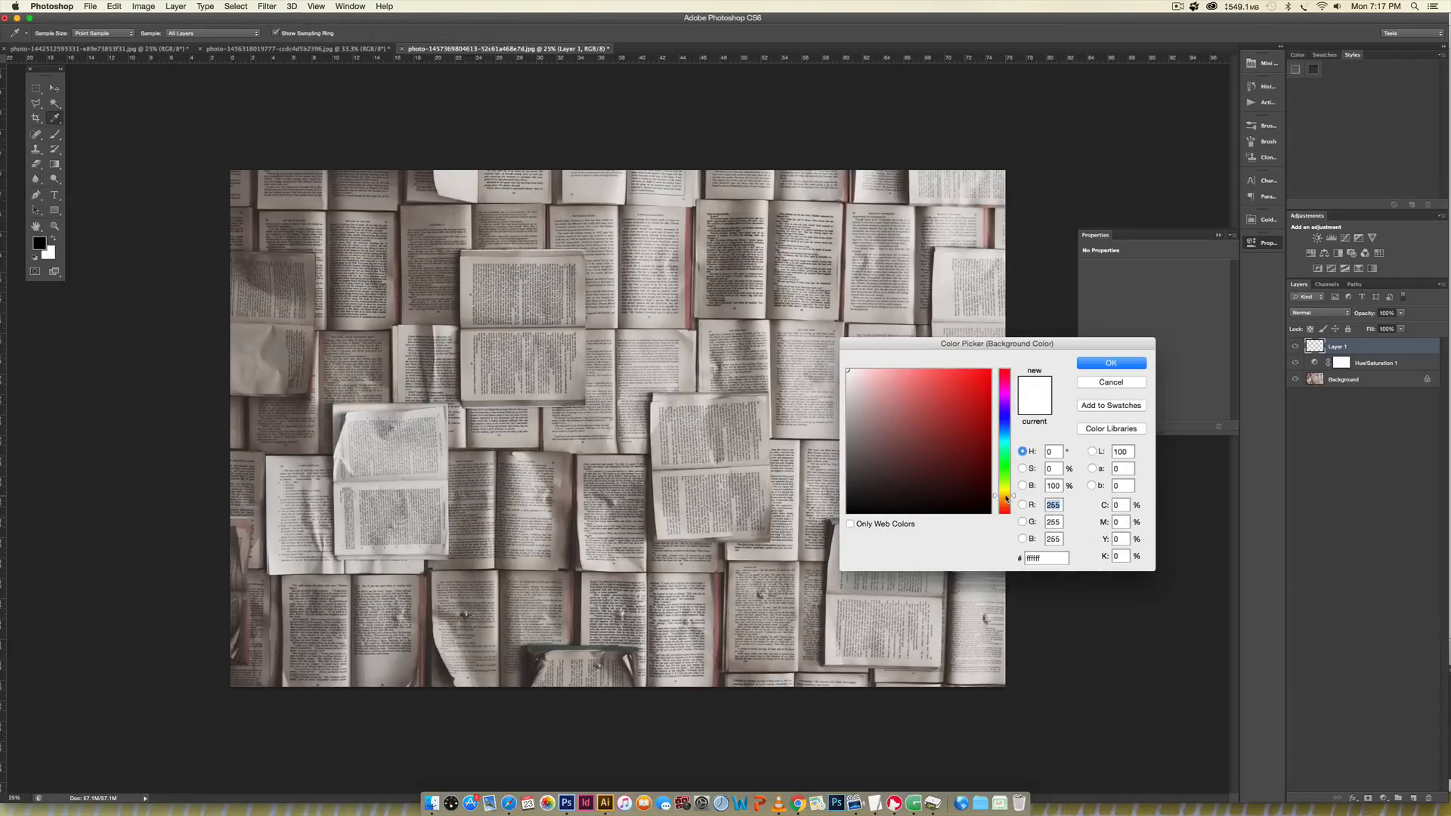
pyautogui.click(907, 454)
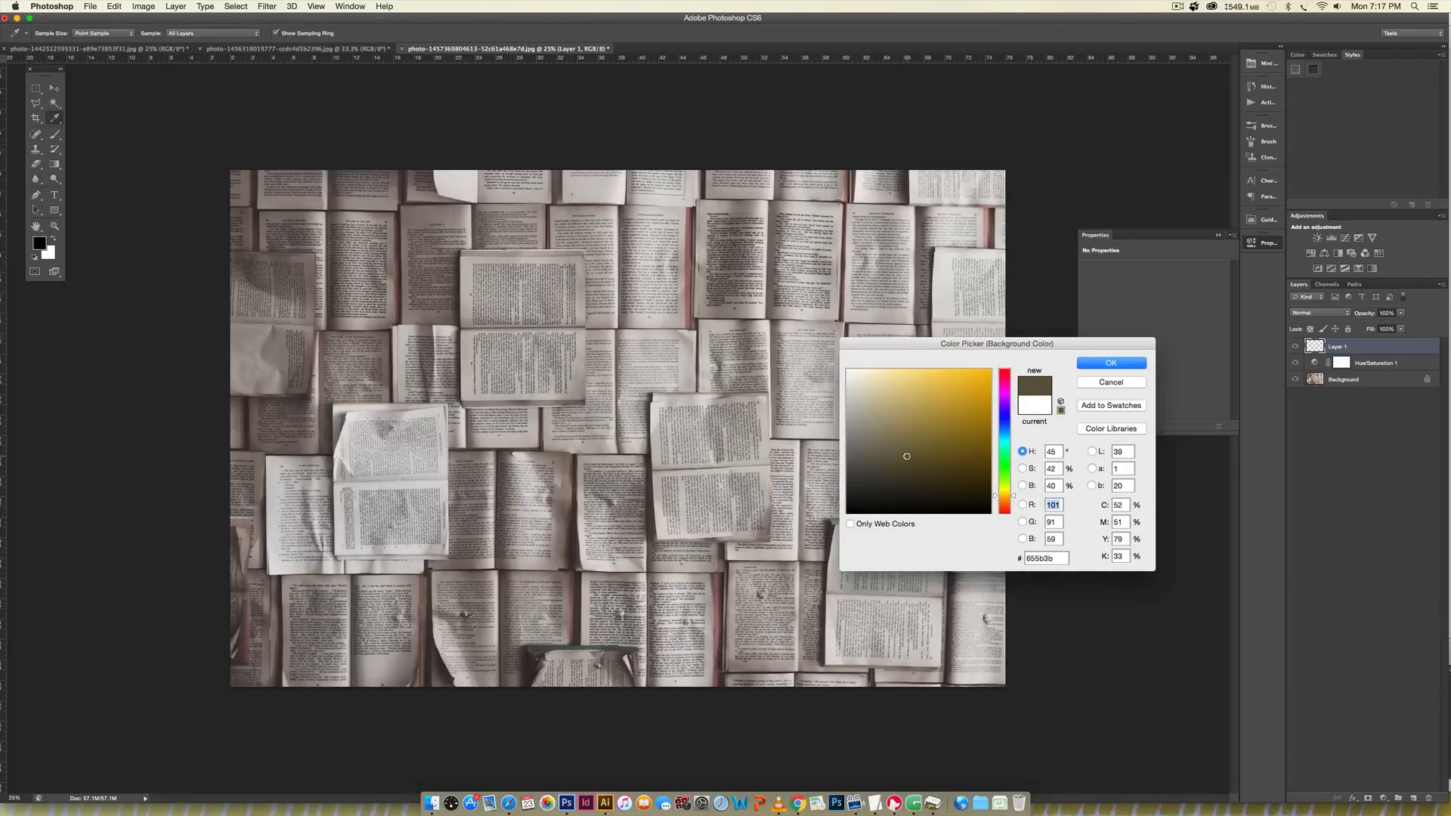
pyautogui.click(1110, 362)
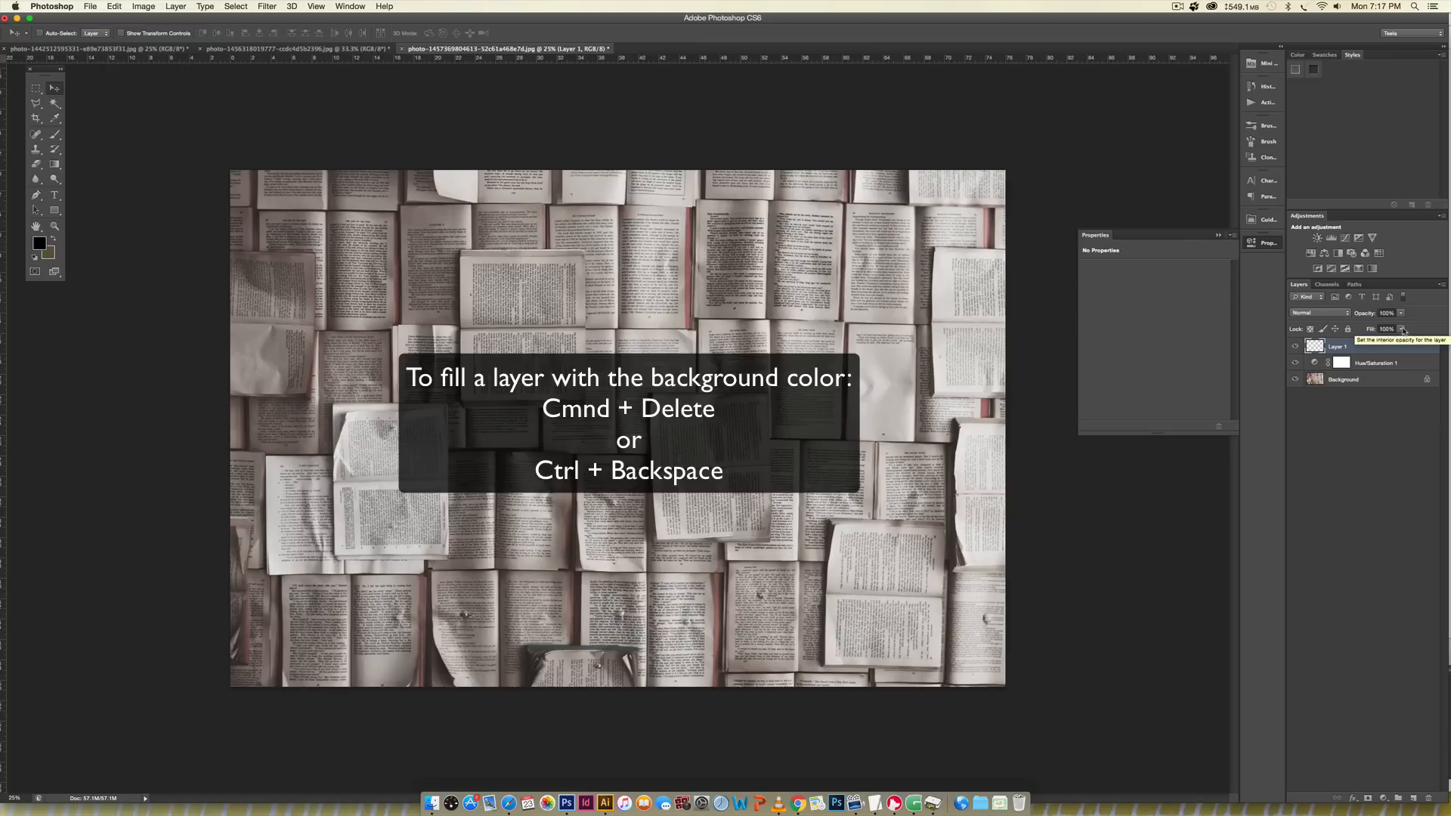
pyautogui.press('cmd+delete')
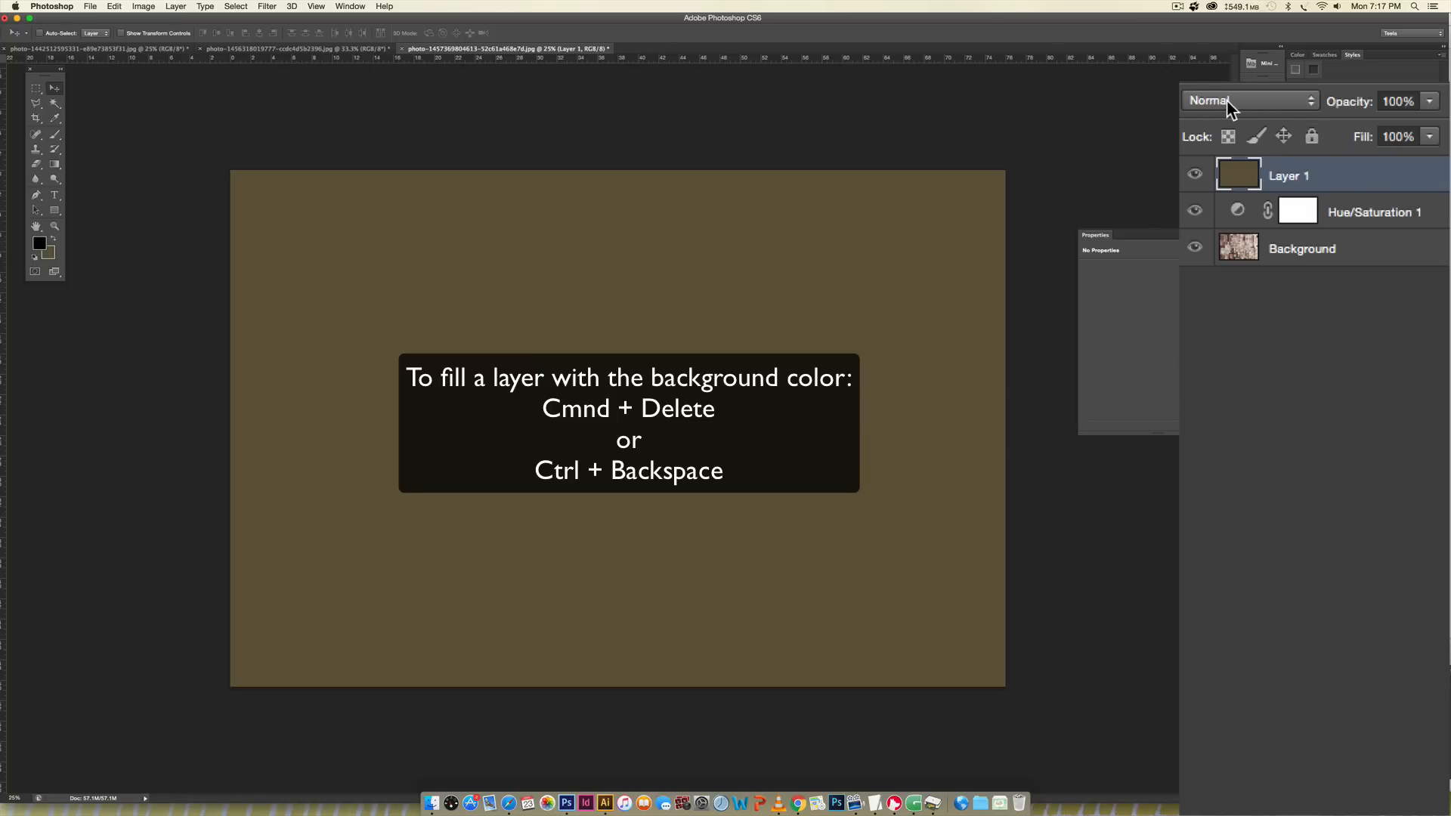
pyautogui.click(1248, 99)
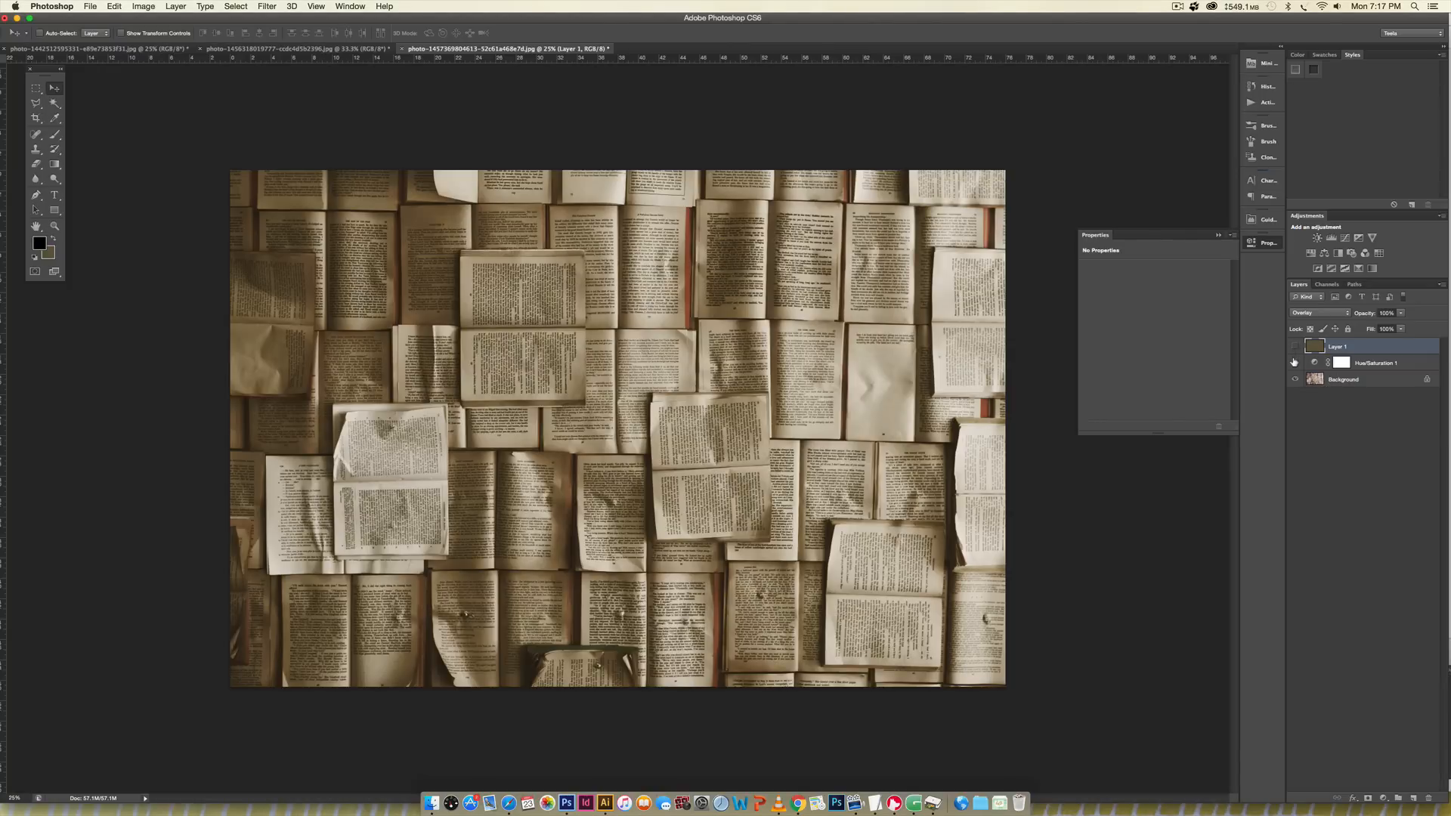
pyautogui.click(1294, 346)
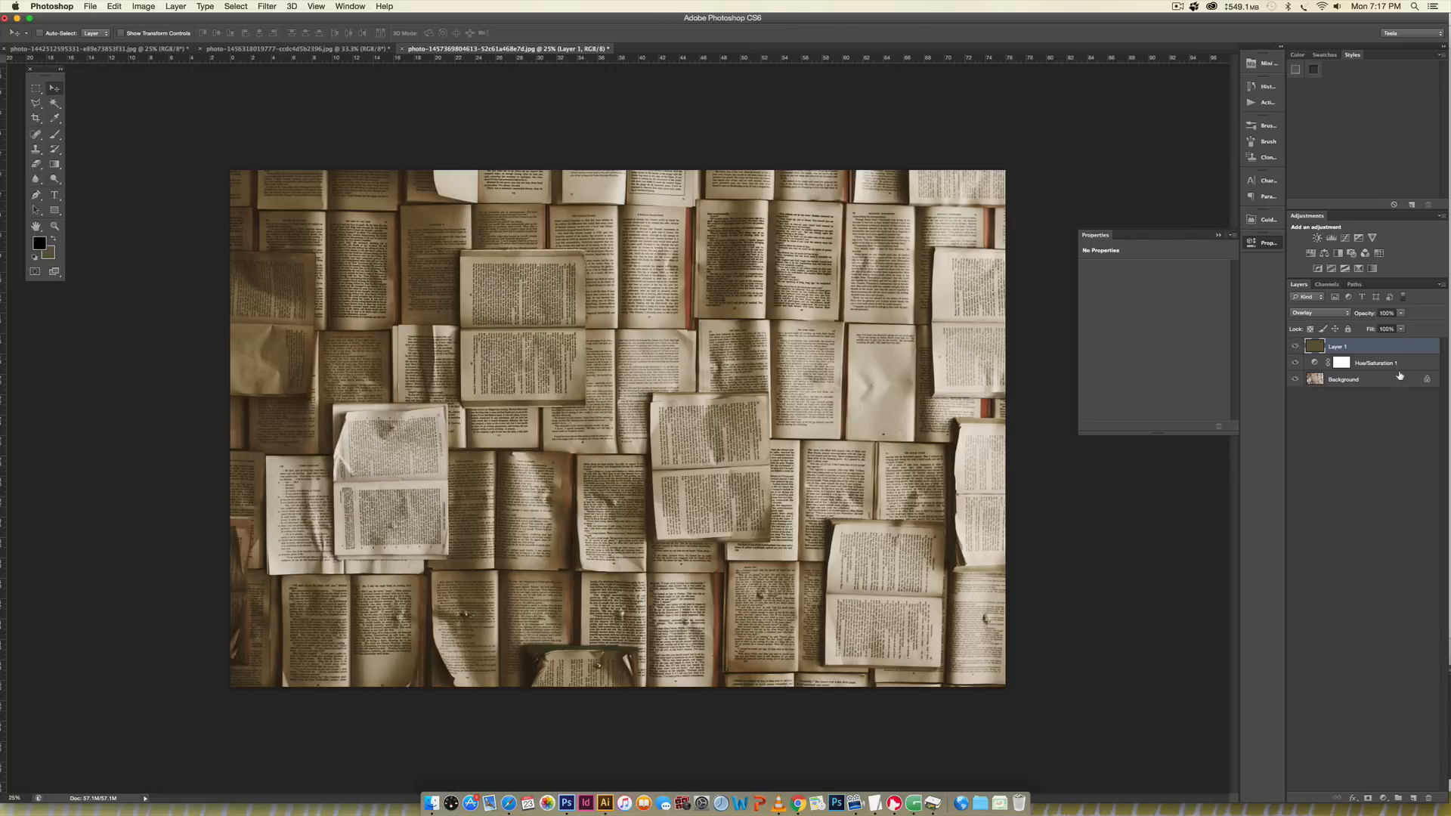
pyautogui.moveTo(1400, 372)
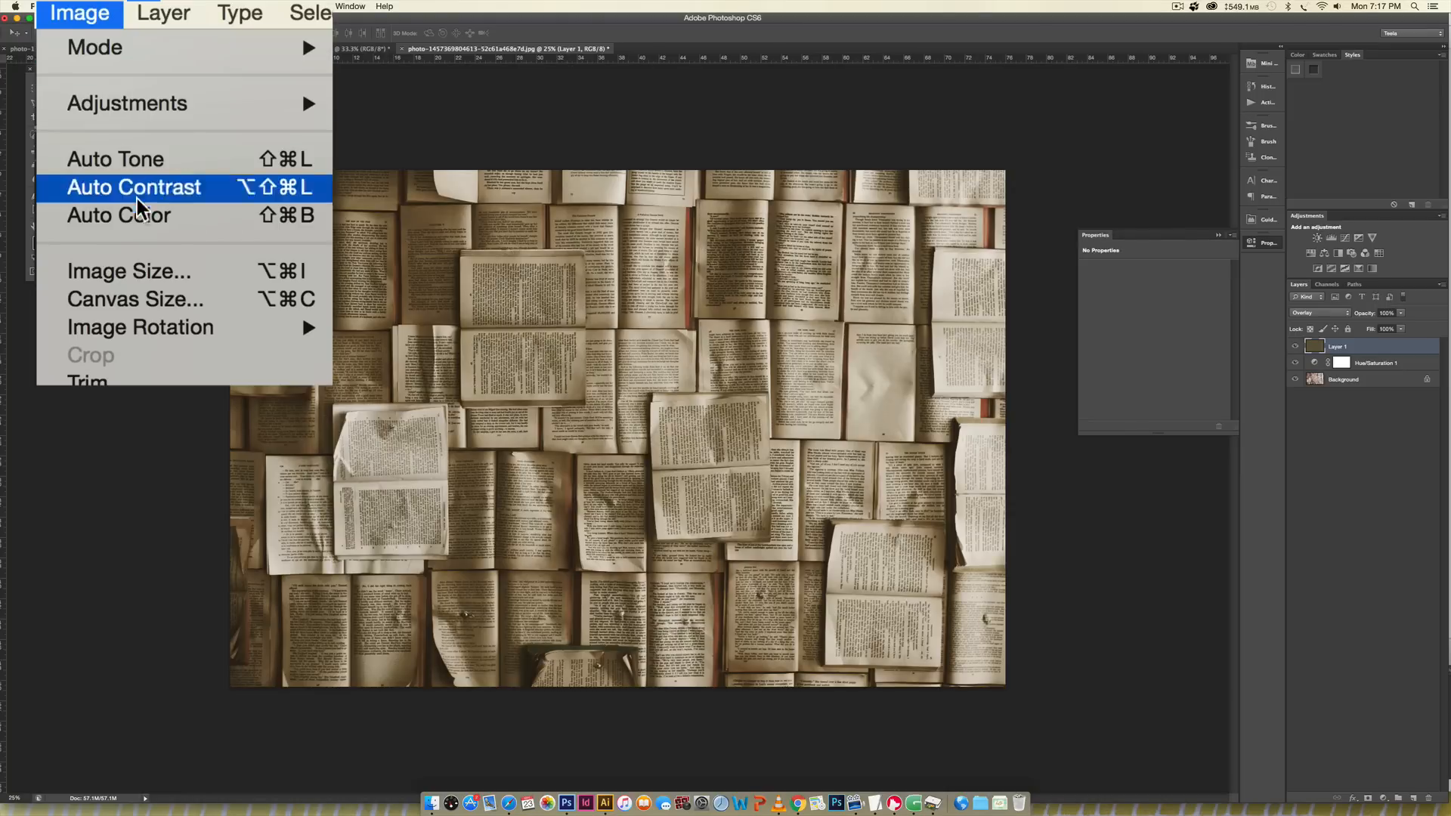
# Resize the book photo to 1000 px wide (1000 × 667) with proportions constrained
pyautogui.click(128, 271)
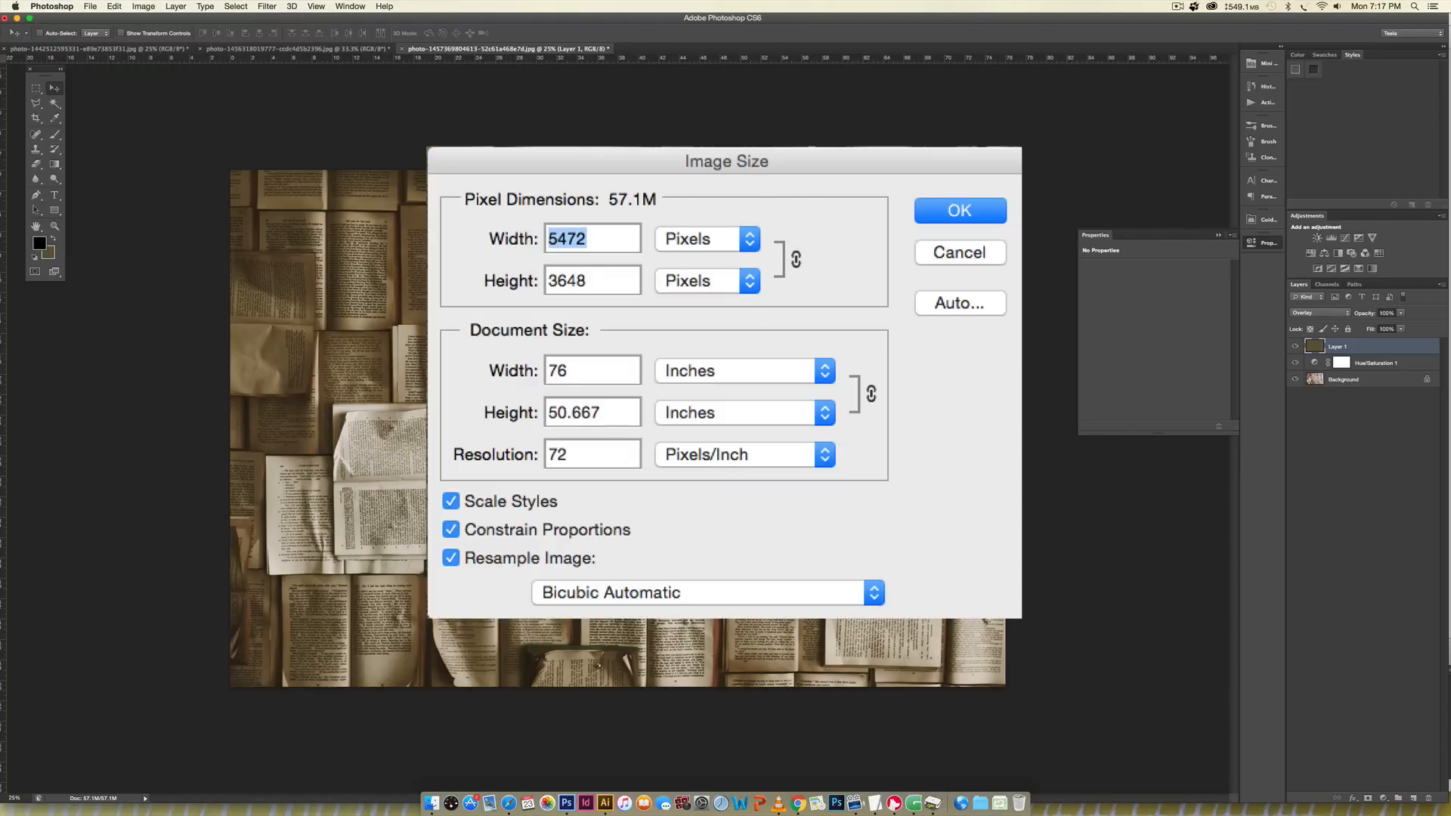
pyautogui.write('1000')
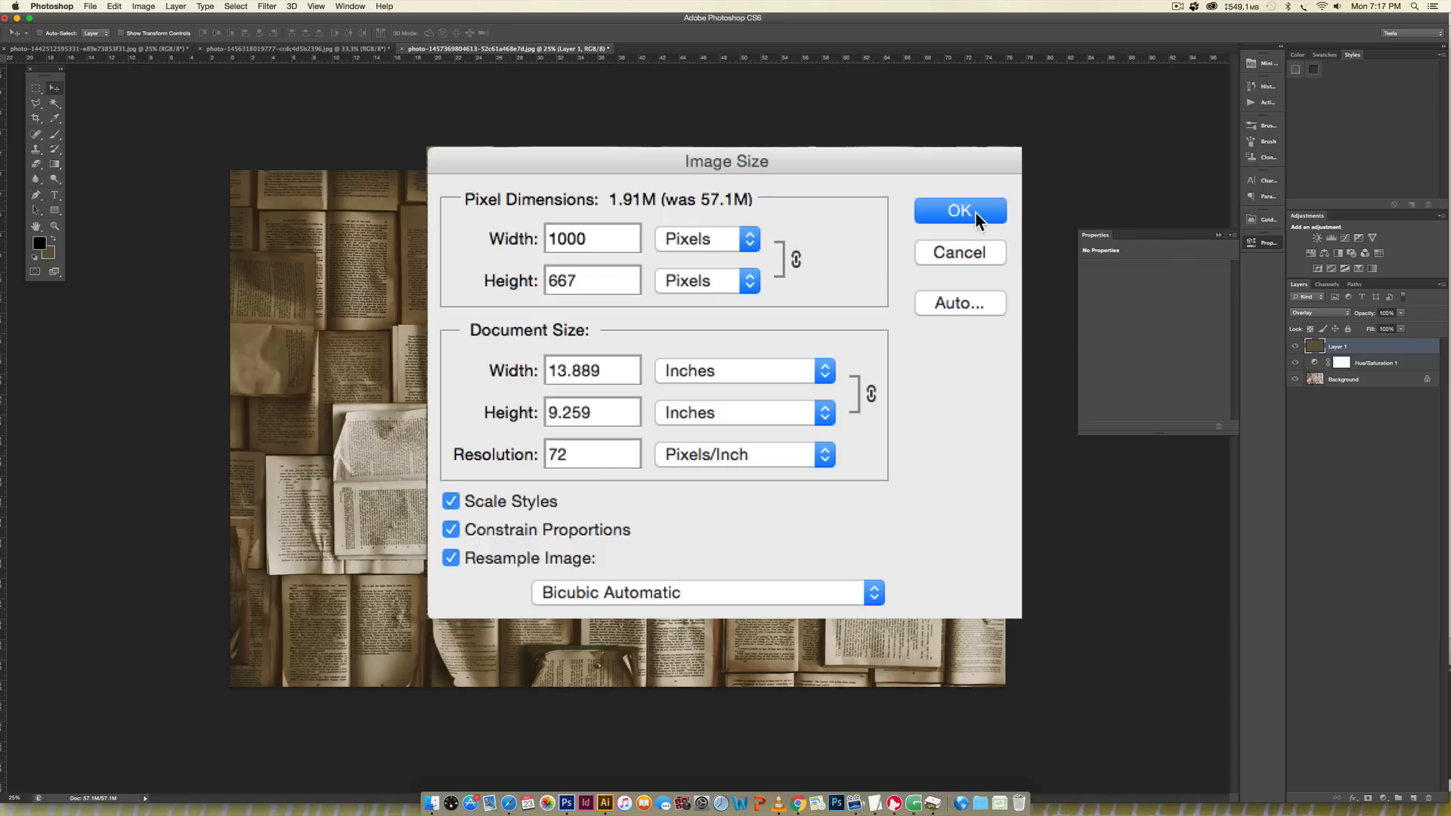
pyautogui.click(960, 210)
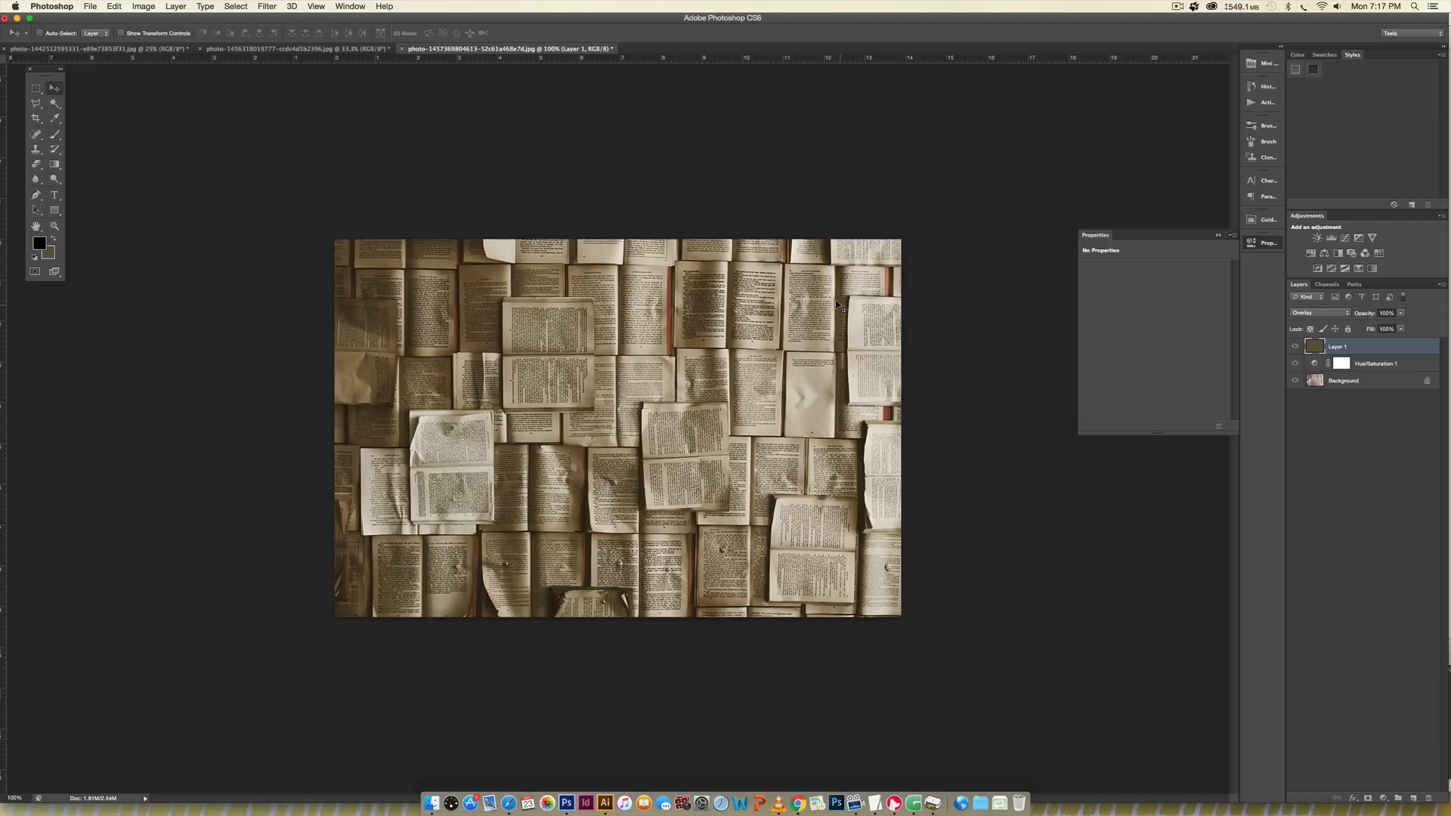
pyautogui.moveTo(1161, 219)
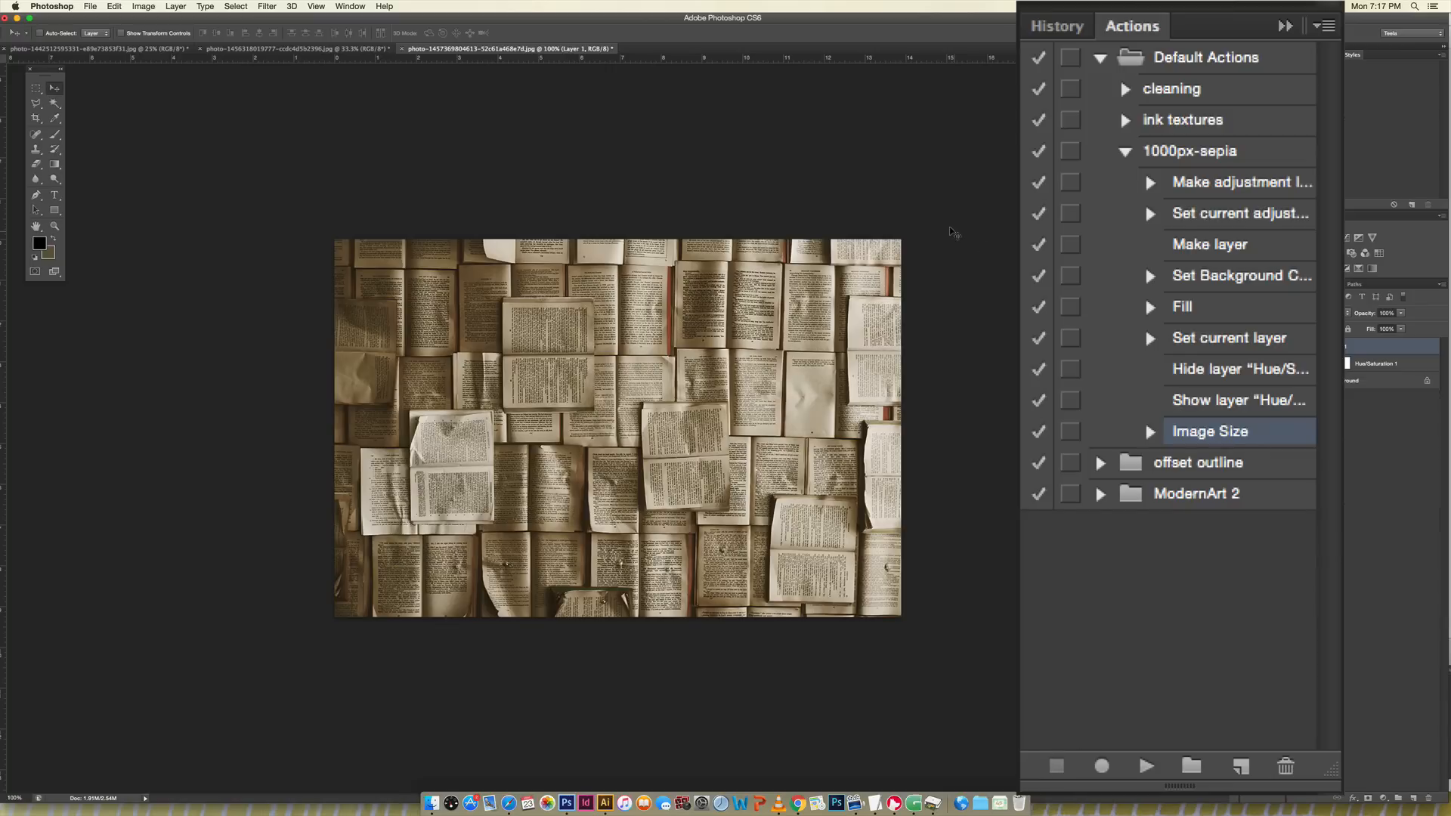
pyautogui.moveTo(1188, 185)
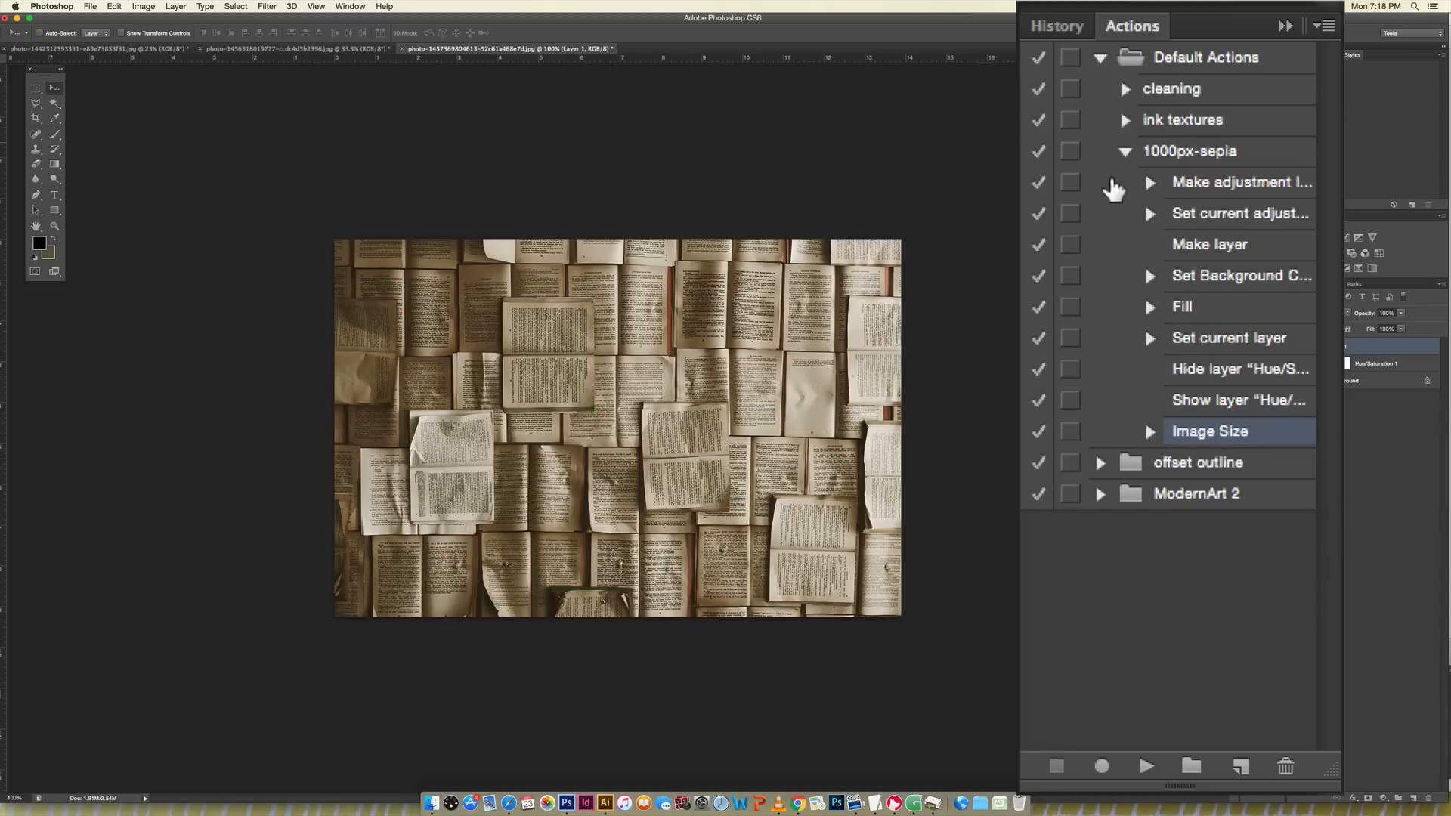
# Collapse and select the 1000px-sepia action in the Actions panel
pyautogui.click(1126, 149)
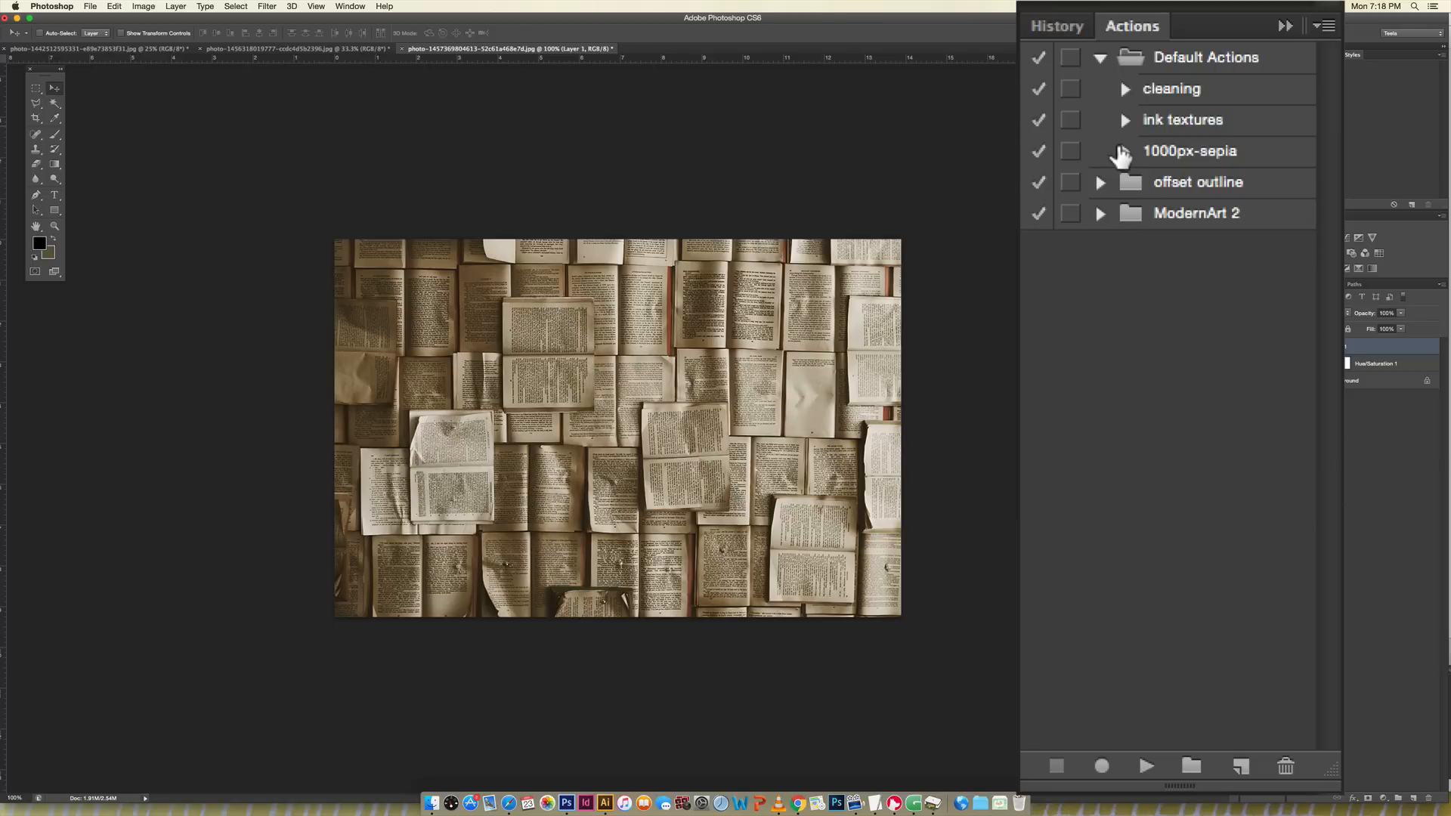
pyautogui.click(1190, 152)
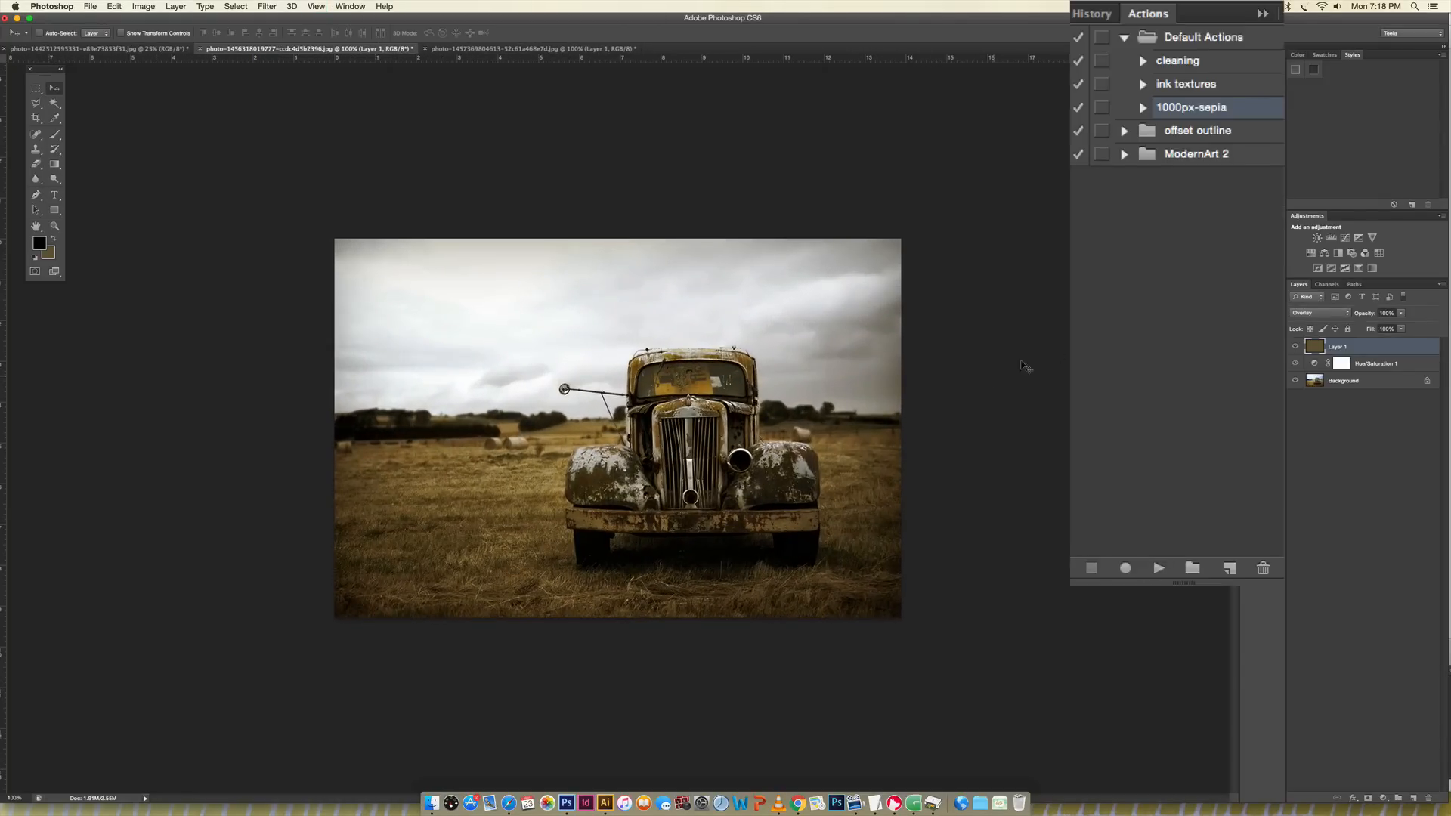
# Review the 1000px-sepia action's steps, close the Actions panel, and use the Image menu
pyautogui.click(1142, 107)
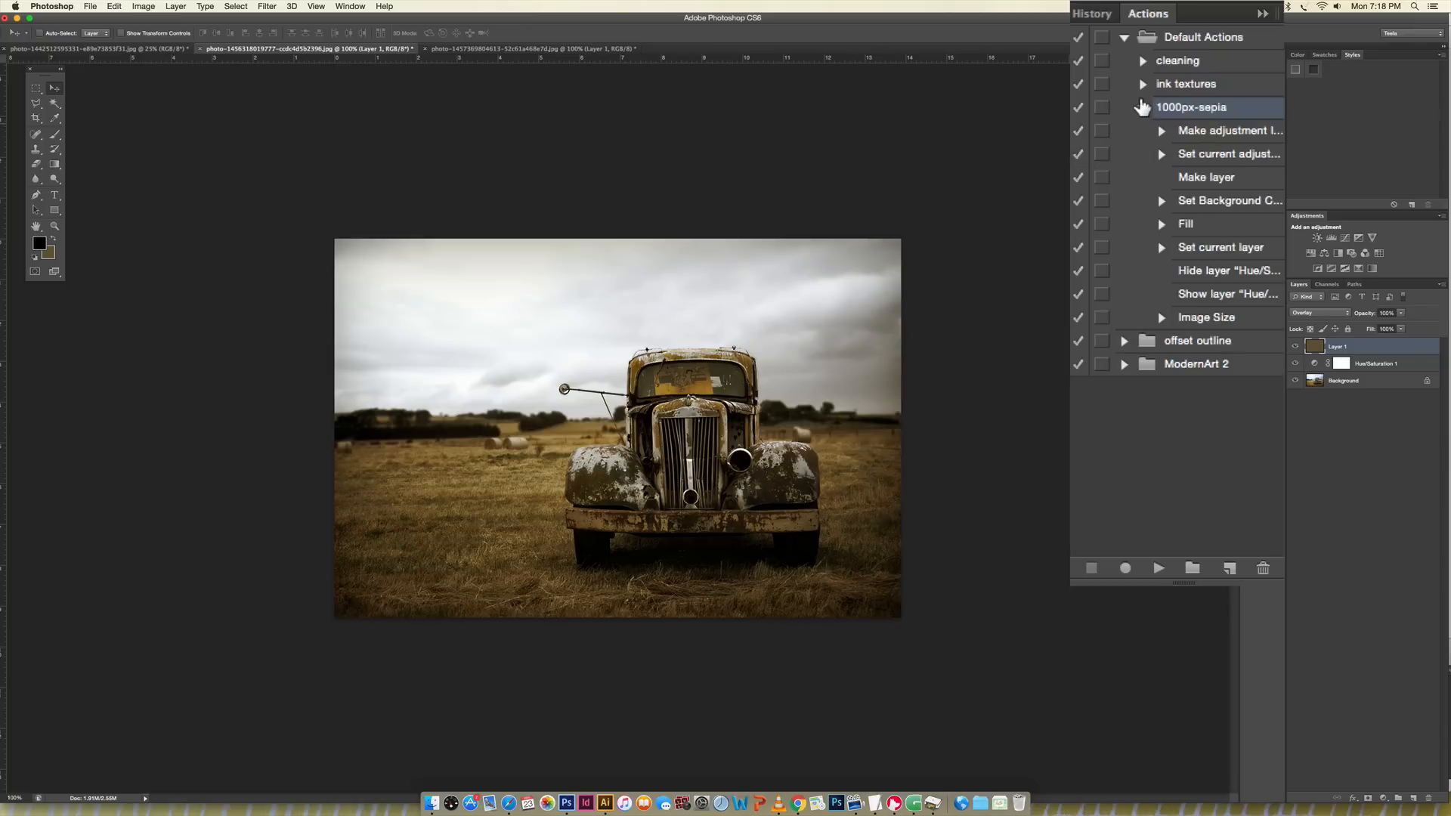
pyautogui.click(1142, 106)
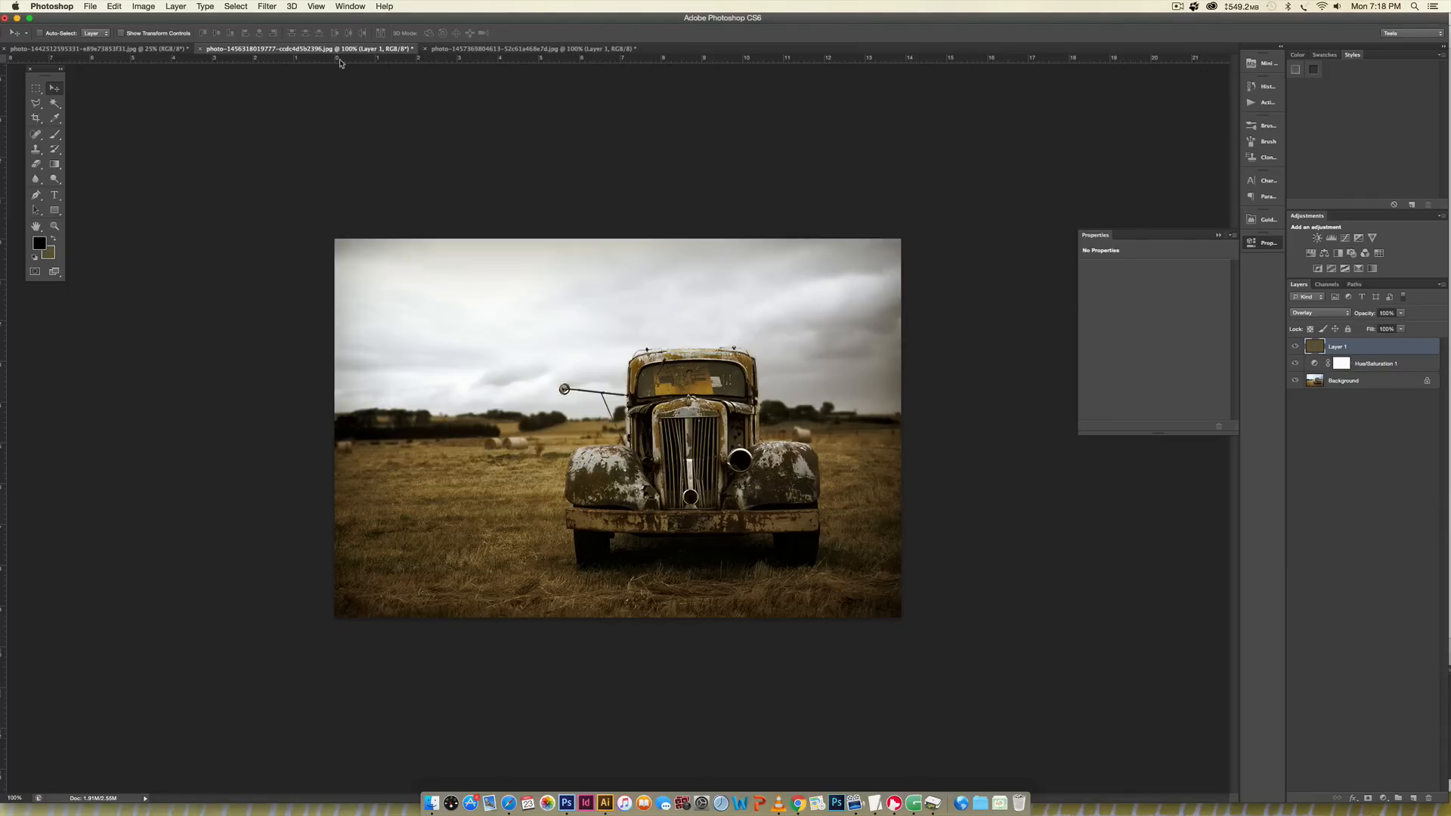
pyautogui.click(142, 6)
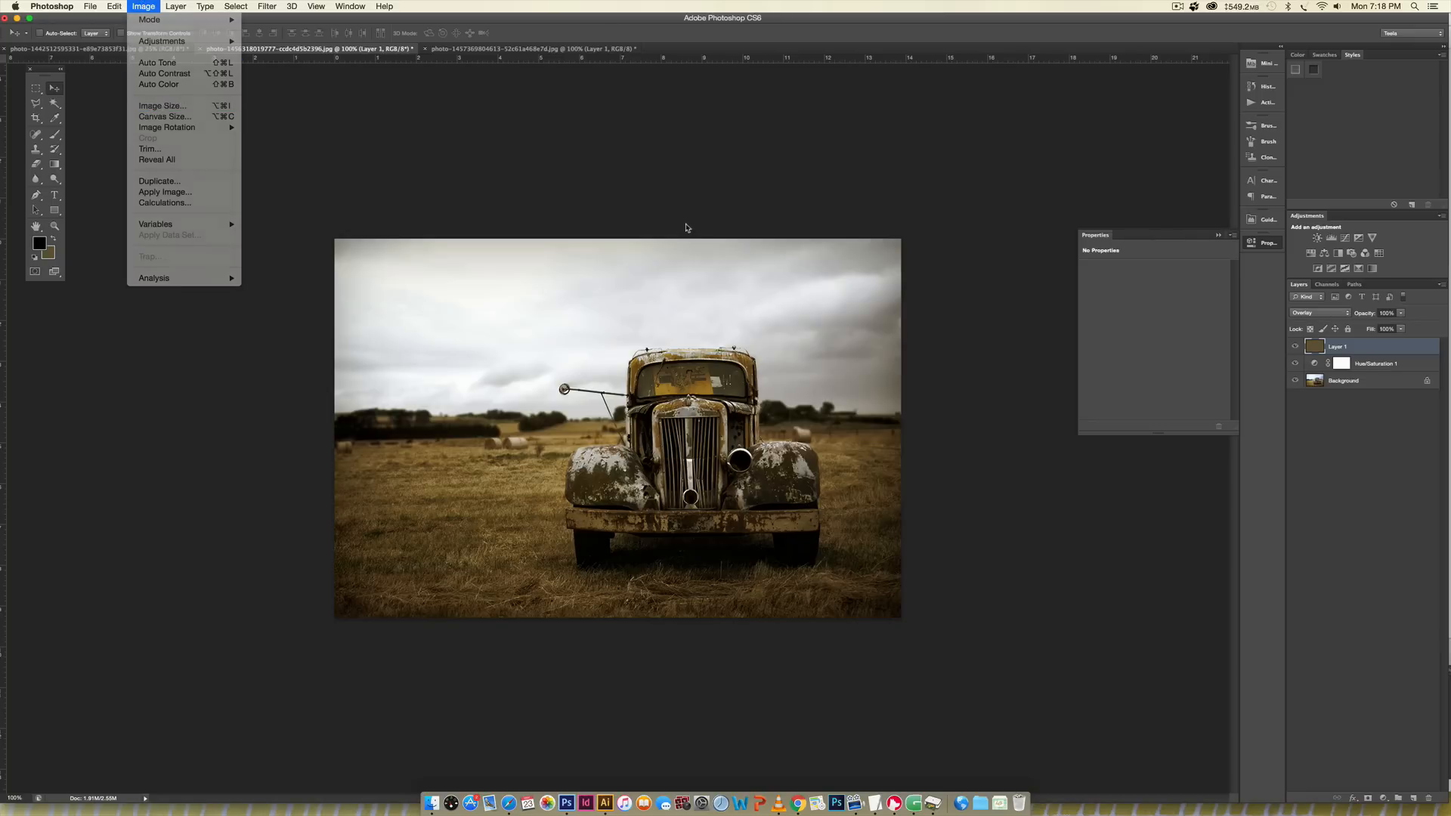
pyautogui.click(164, 105)
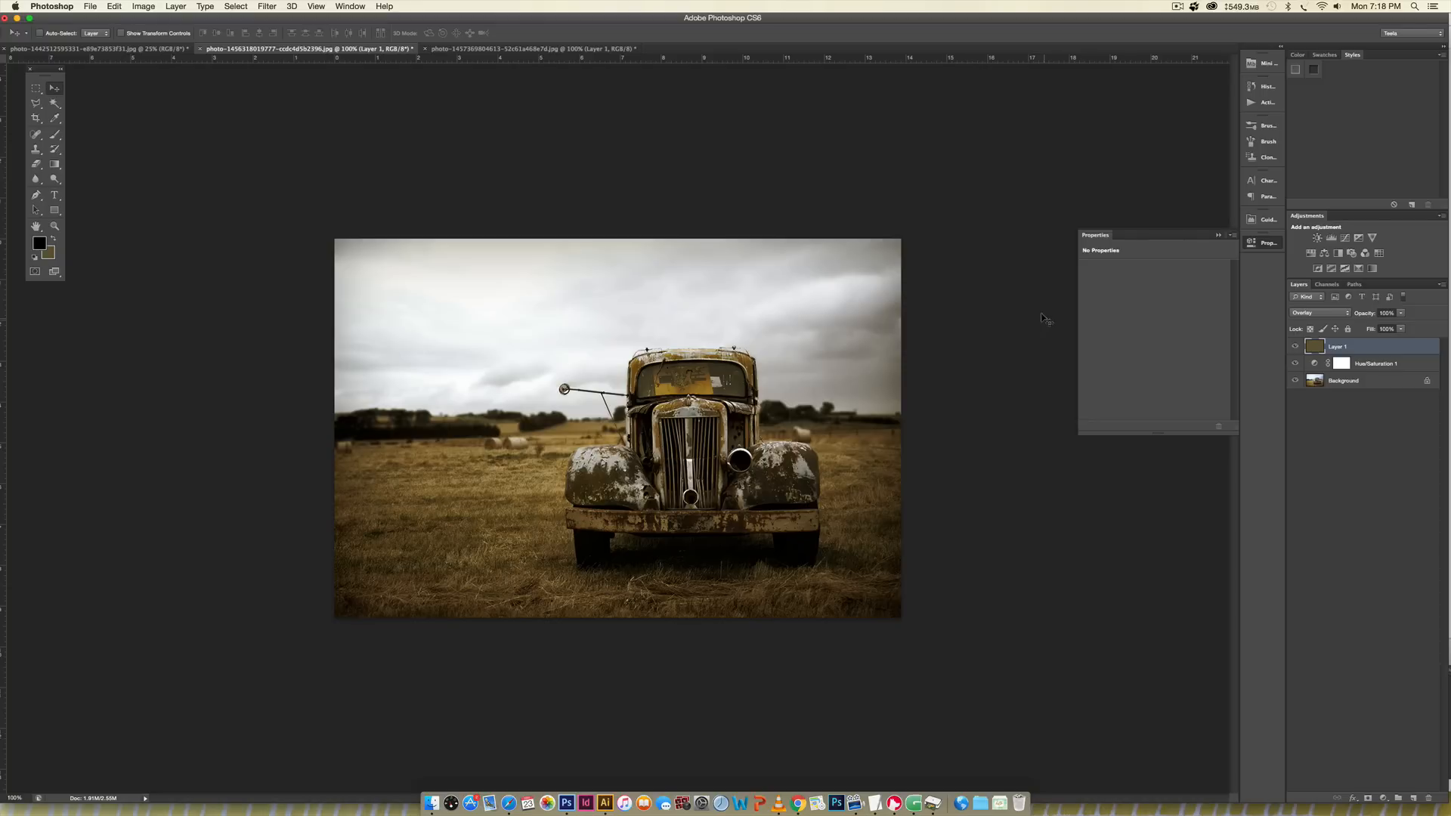
pyautogui.click(92, 48)
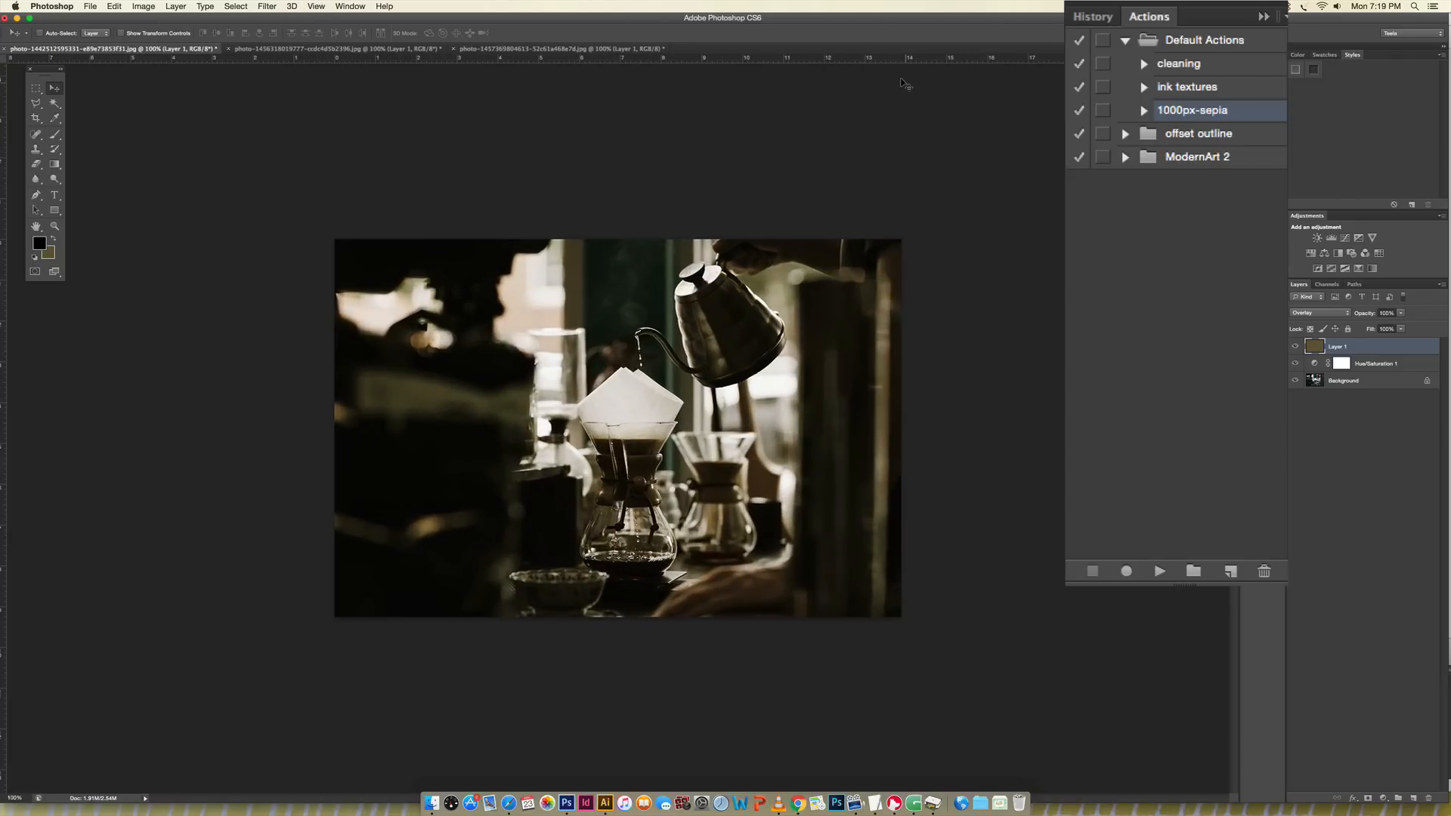
pyautogui.moveTo(1063, 368)
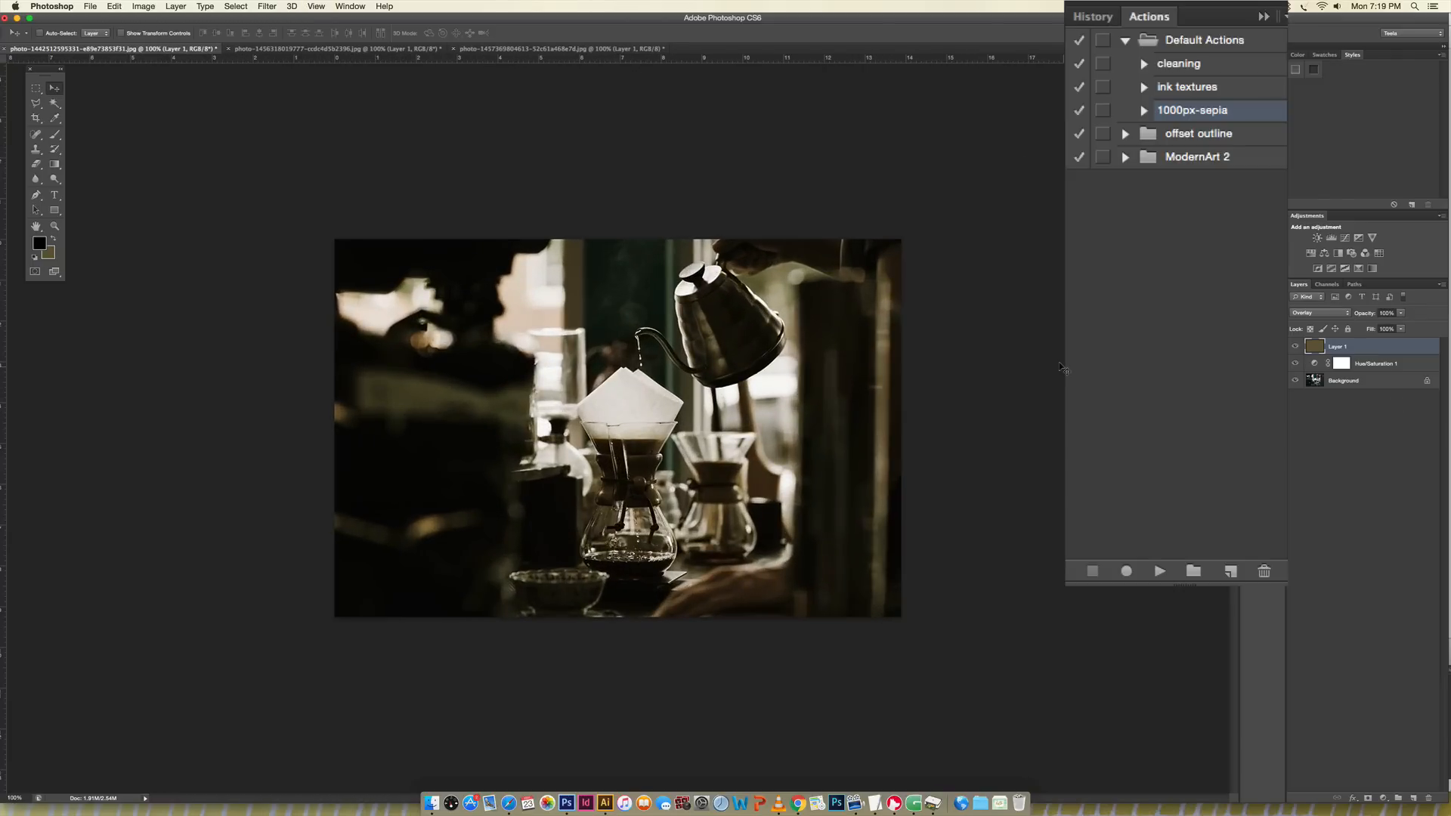